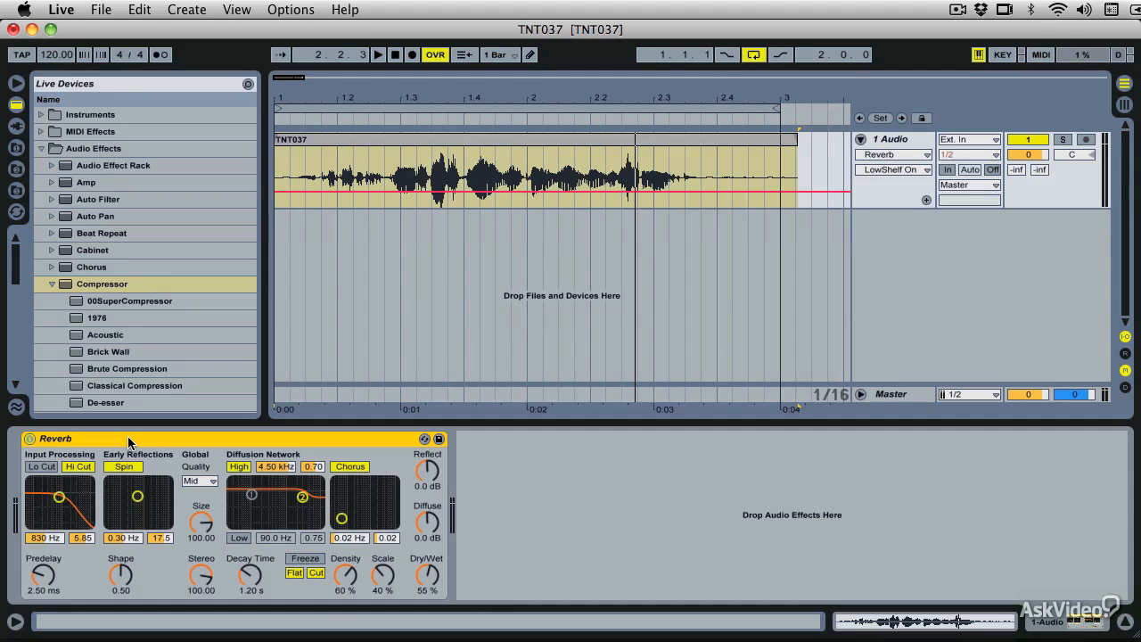
- Collapse the Compressor preset list in the Audio Effects browser
click(51, 283)
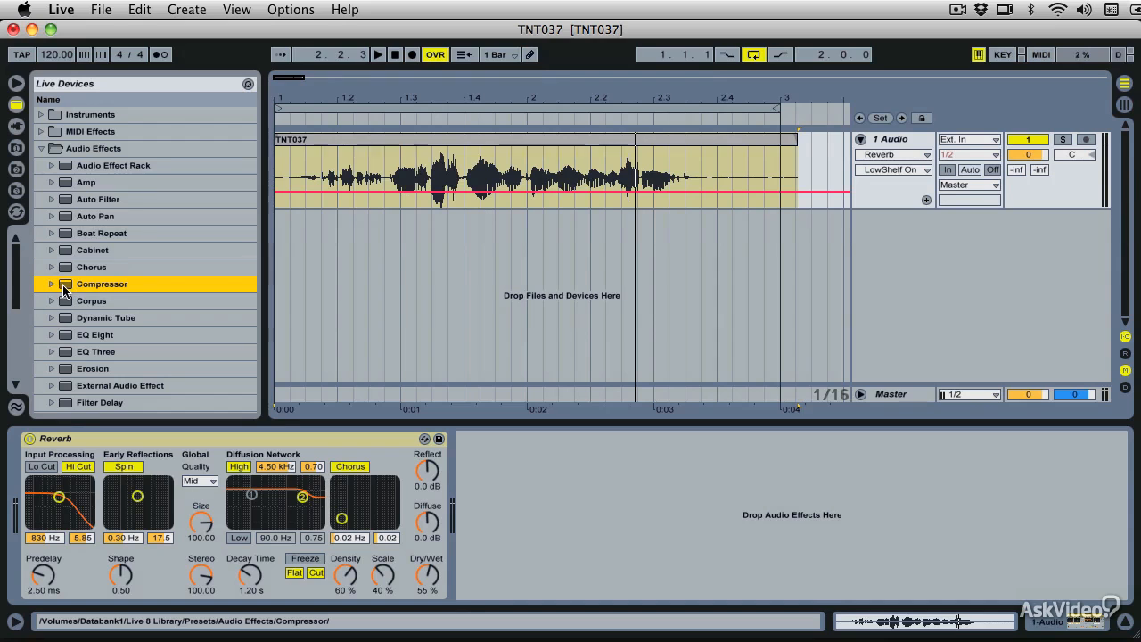
- Load a Compressor onto the vocal track ahead of the Reverb
double_click(102, 284)
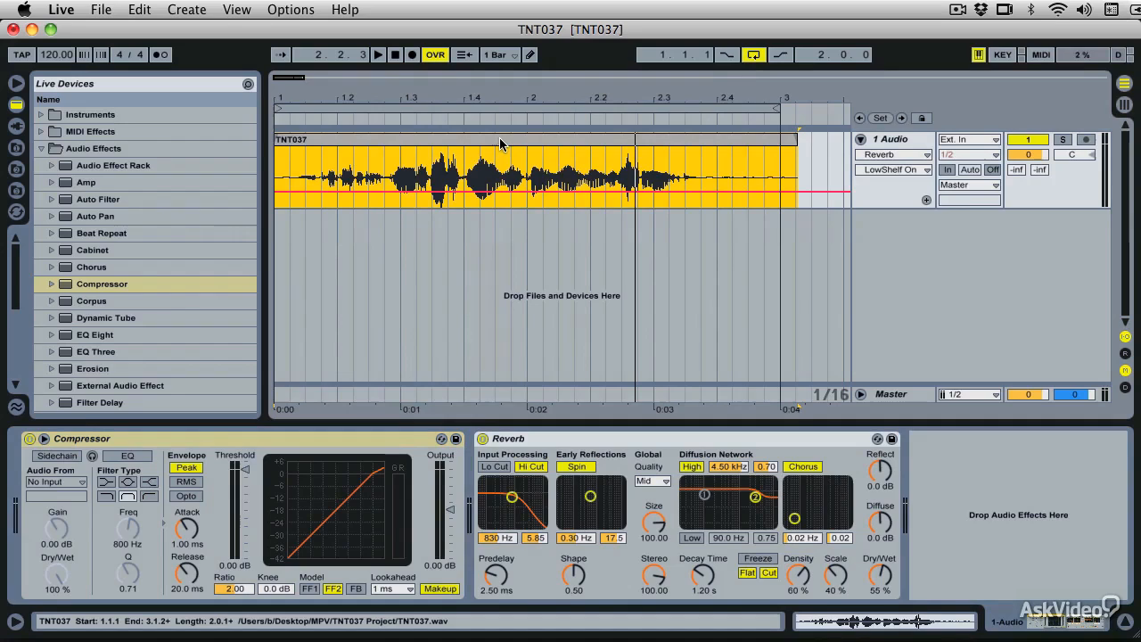
mouse_move(562, 458)
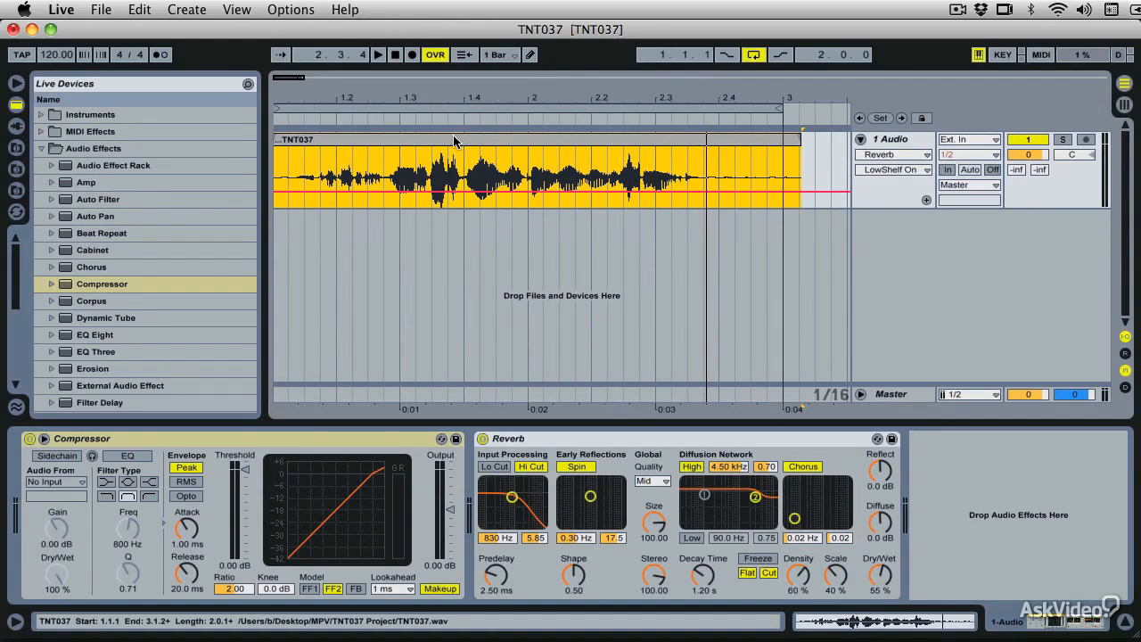
mouse_move(428, 149)
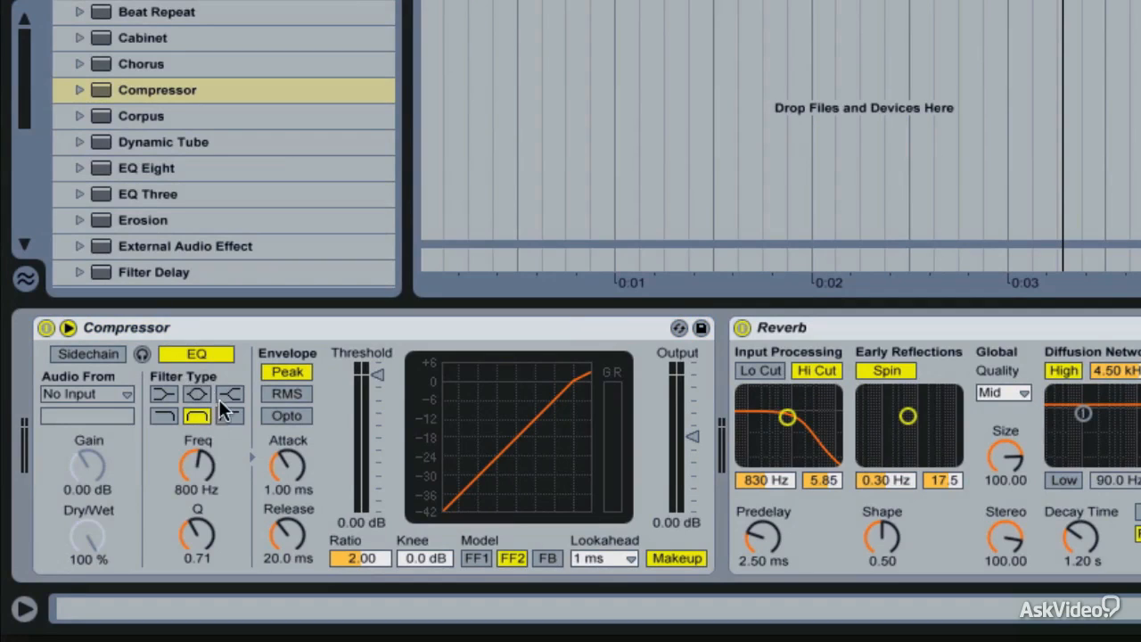
- Make the sidechain EQ a high-shelf filter at about 5.07 kHz with Q 2.25
click(230, 415)
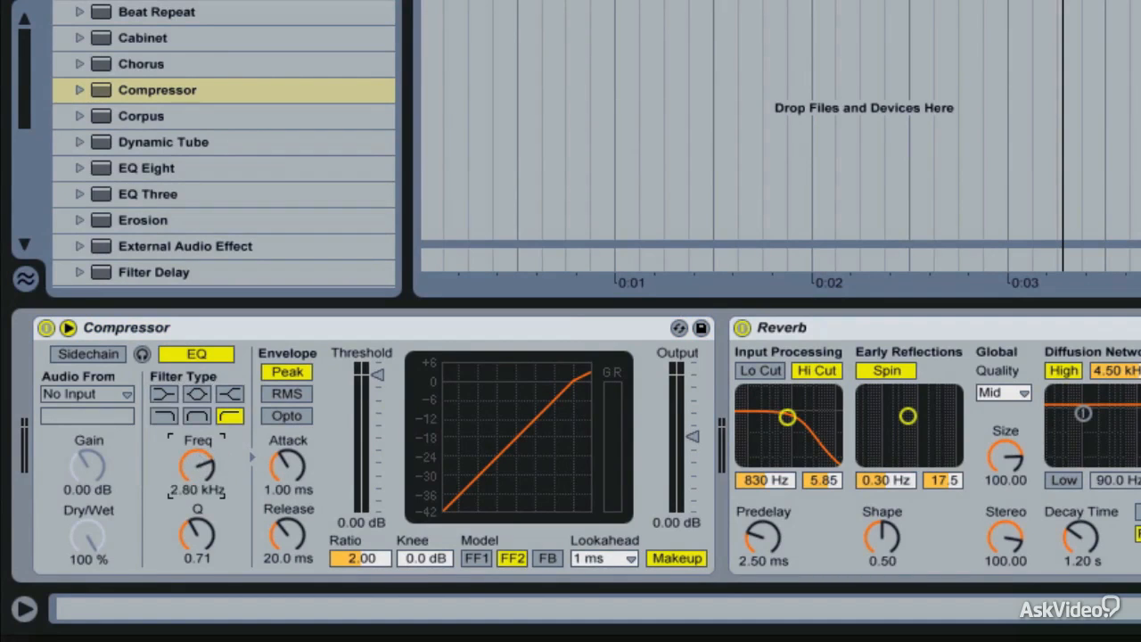
drag(197, 468, 197, 450)
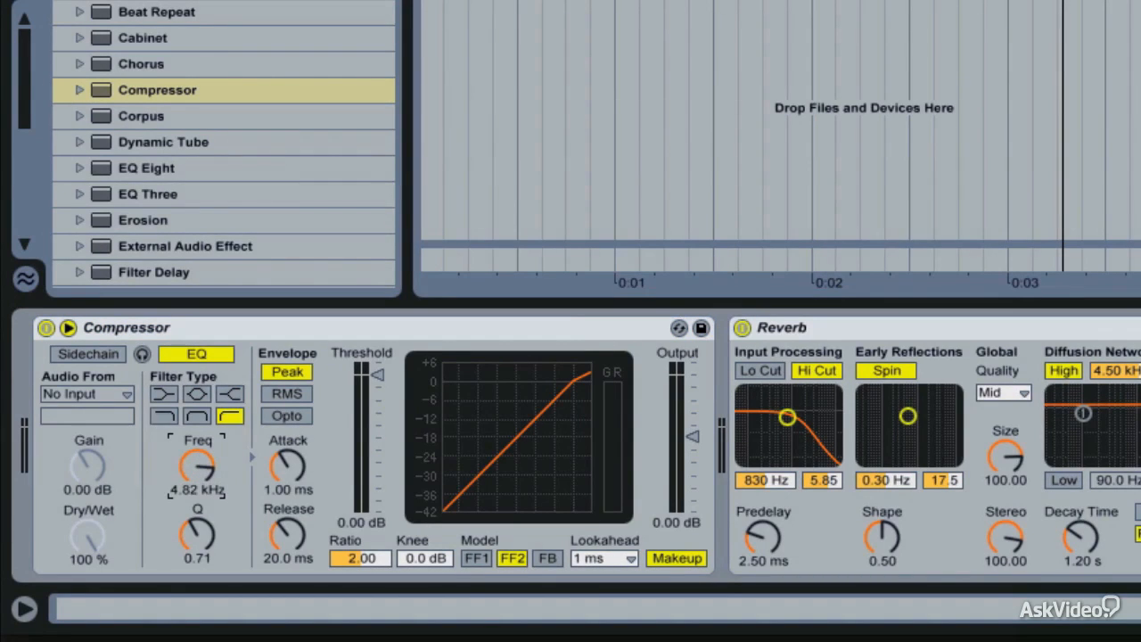
drag(197, 468, 197, 481)
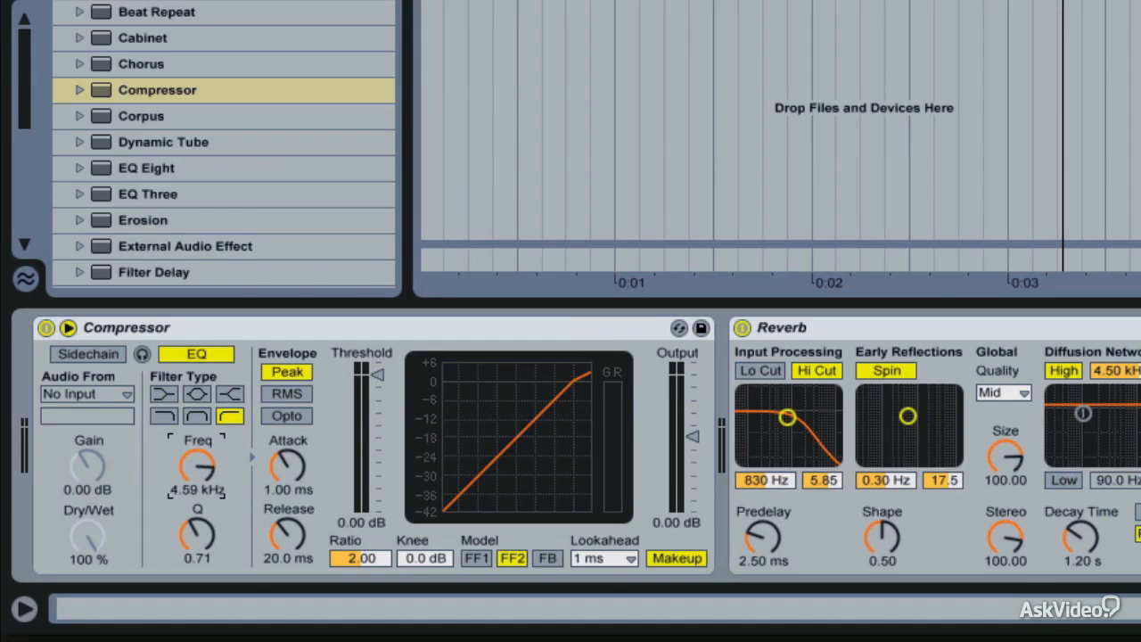
drag(196, 468, 196, 459)
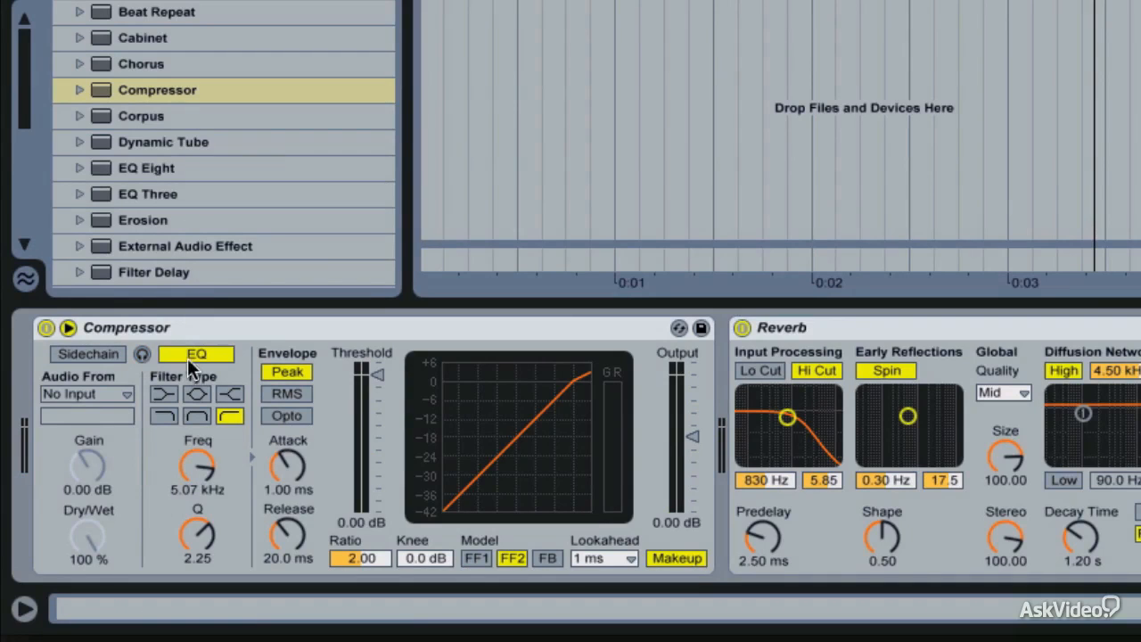
mouse_move(185, 526)
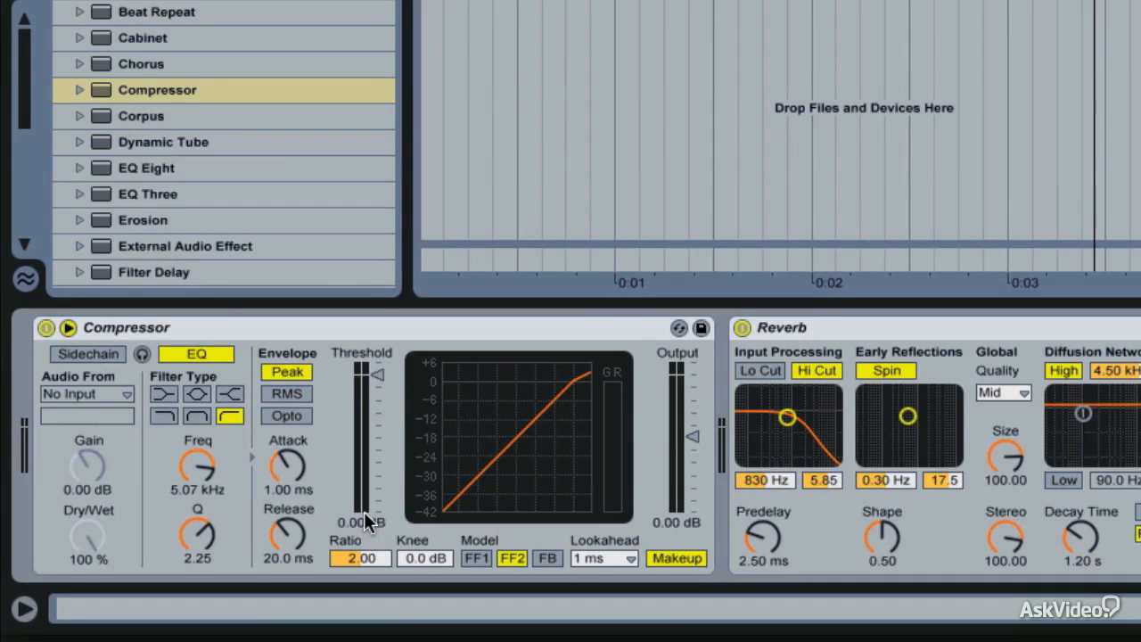
mouse_move(143, 361)
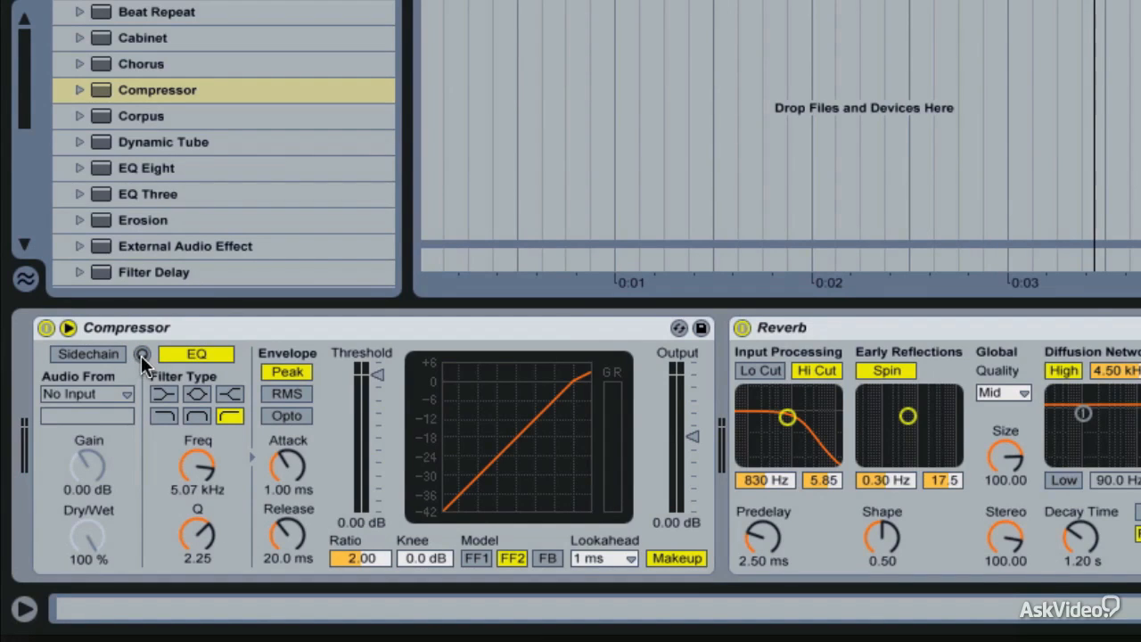
- Enable sidechain listening and shorten the Compressor attack to 0.02 ms
click(142, 354)
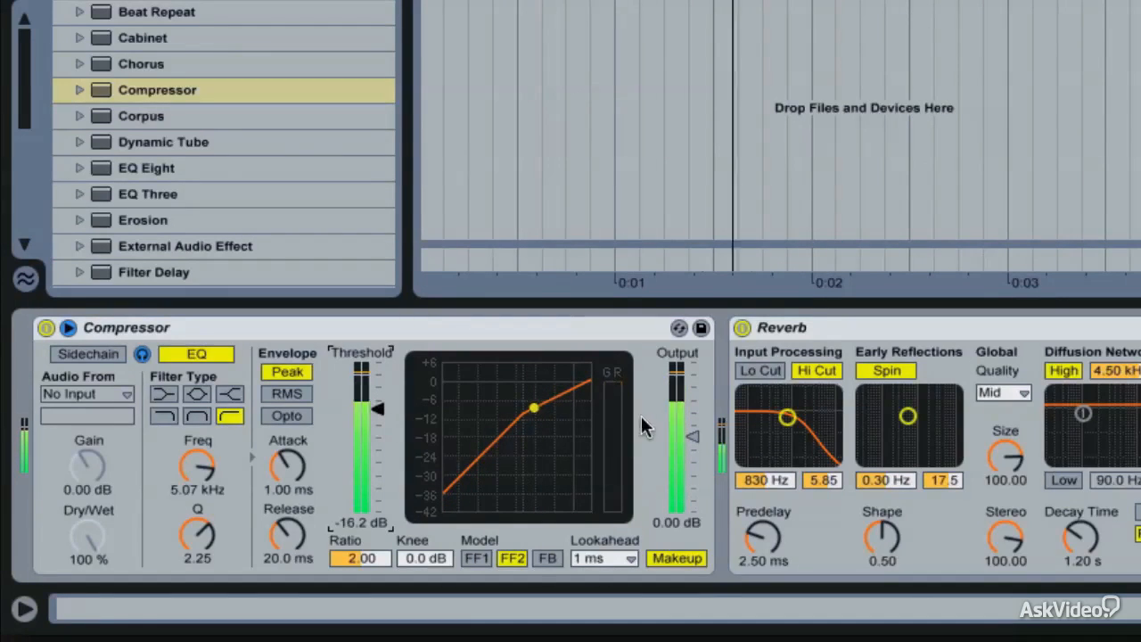
mouse_move(618, 416)
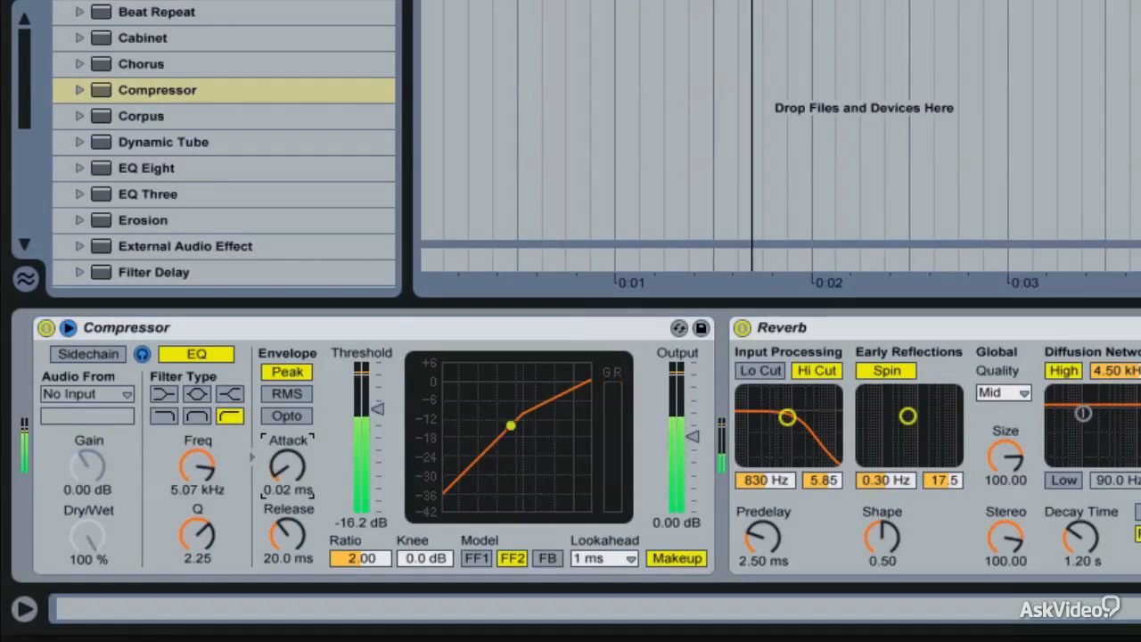
drag(287, 535, 287, 553)
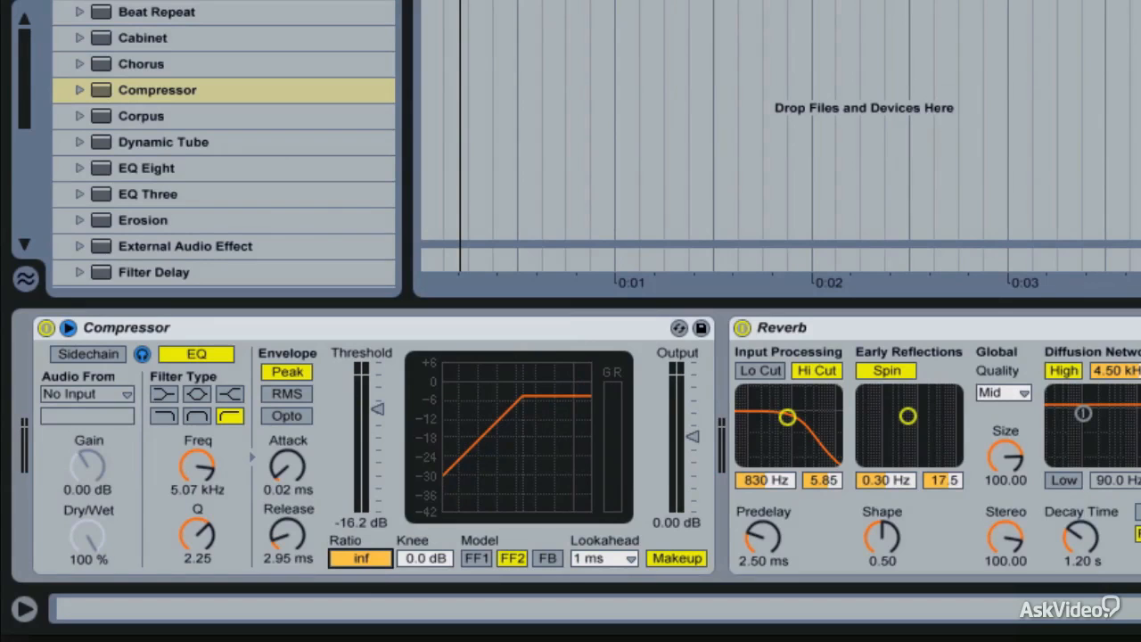
mouse_move(337, 401)
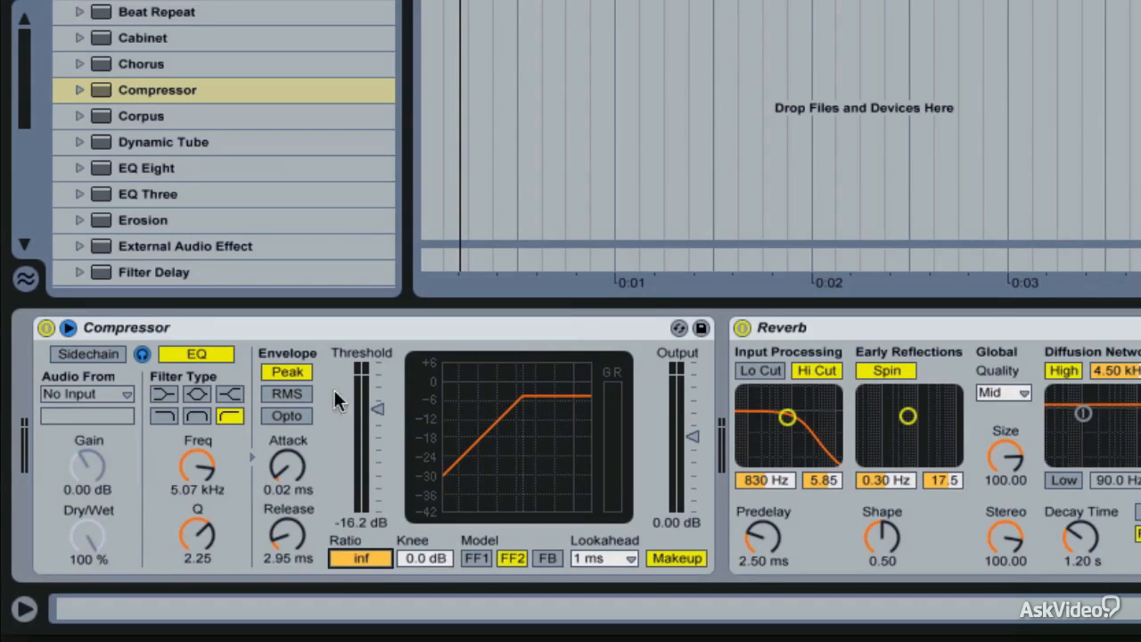
- Switch the envelope to Opto, stop sidechain listening, and bypass-compare the Compressor
click(287, 415)
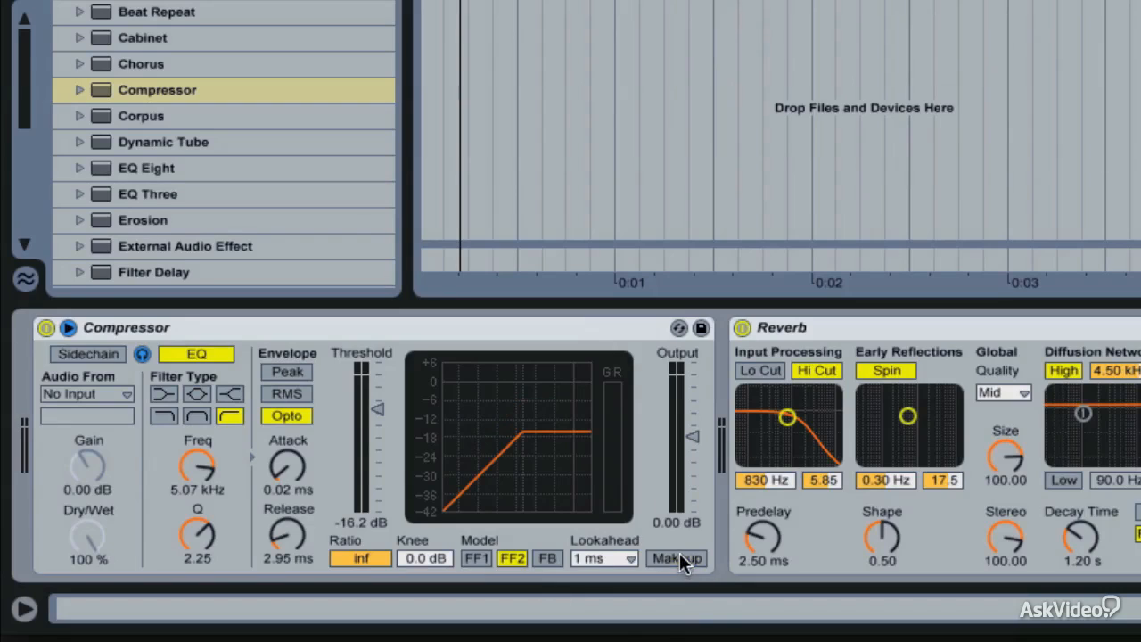
mouse_move(881, 486)
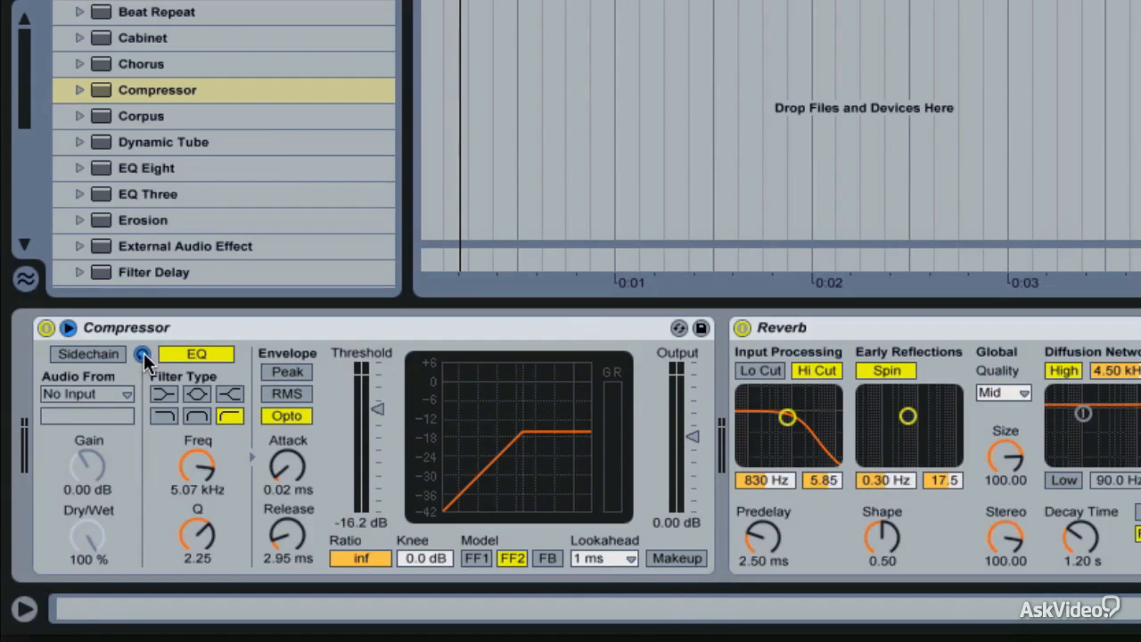
click(47, 328)
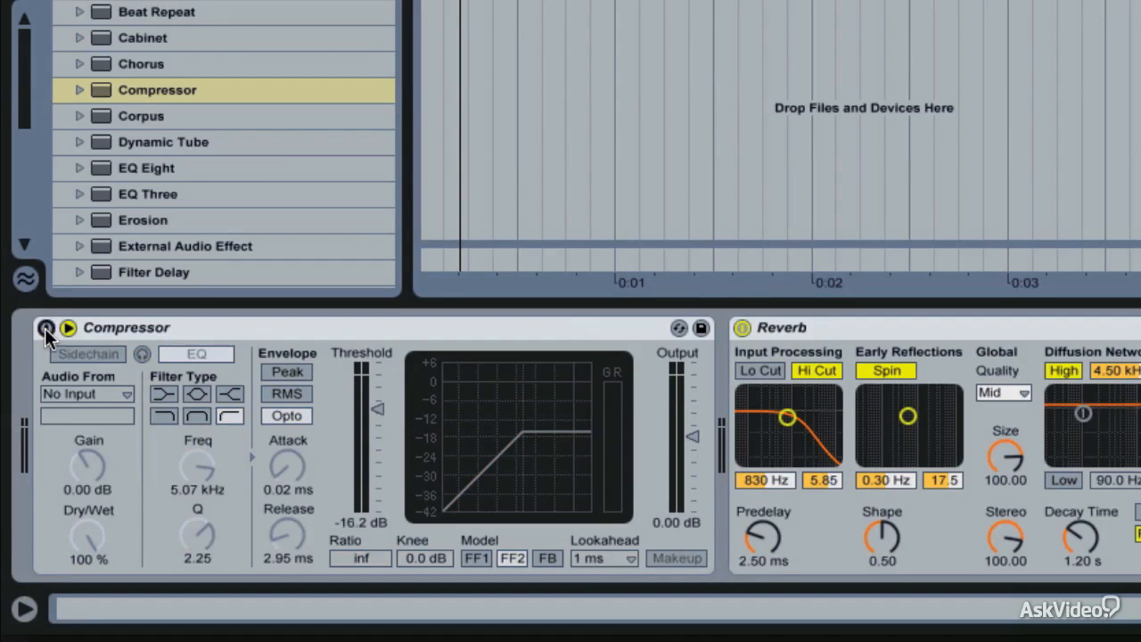
click(24, 608)
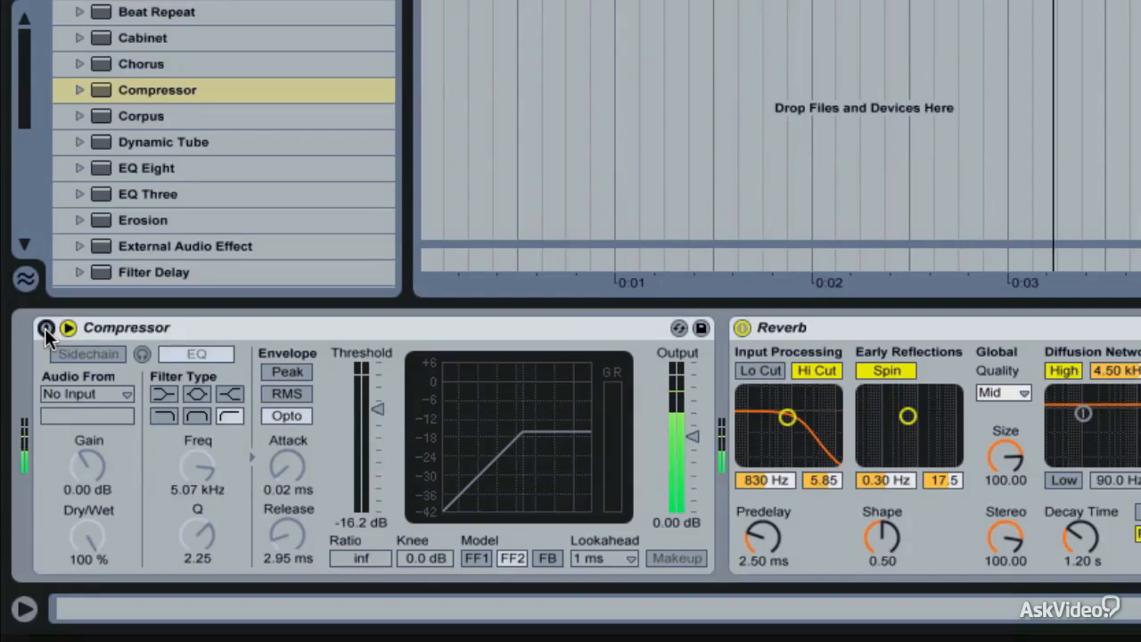
click(47, 329)
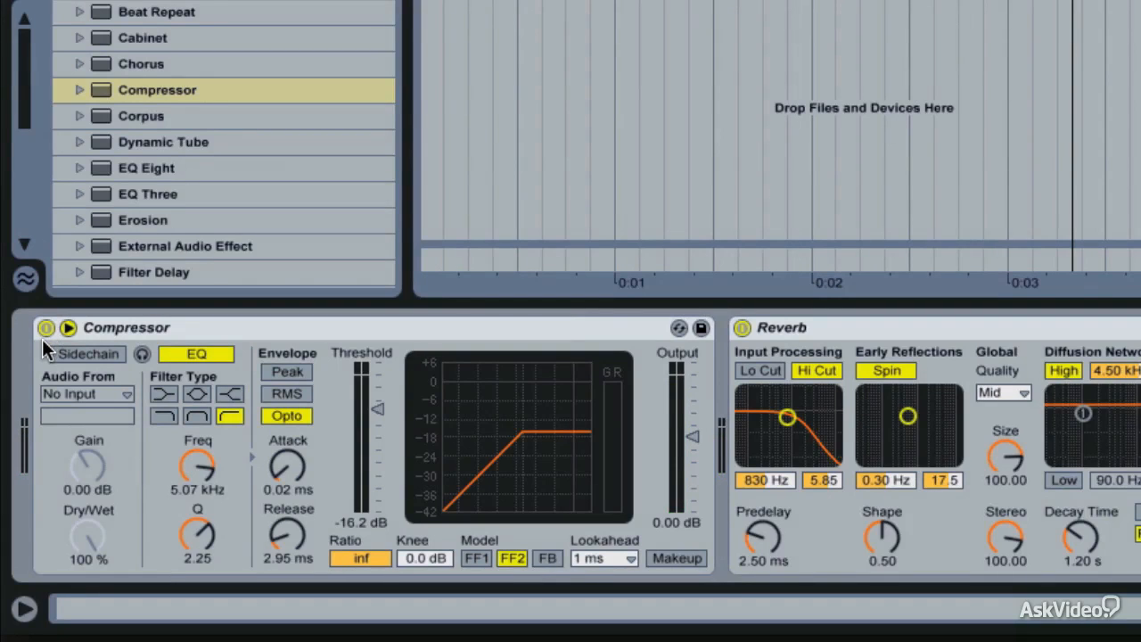
click(22, 608)
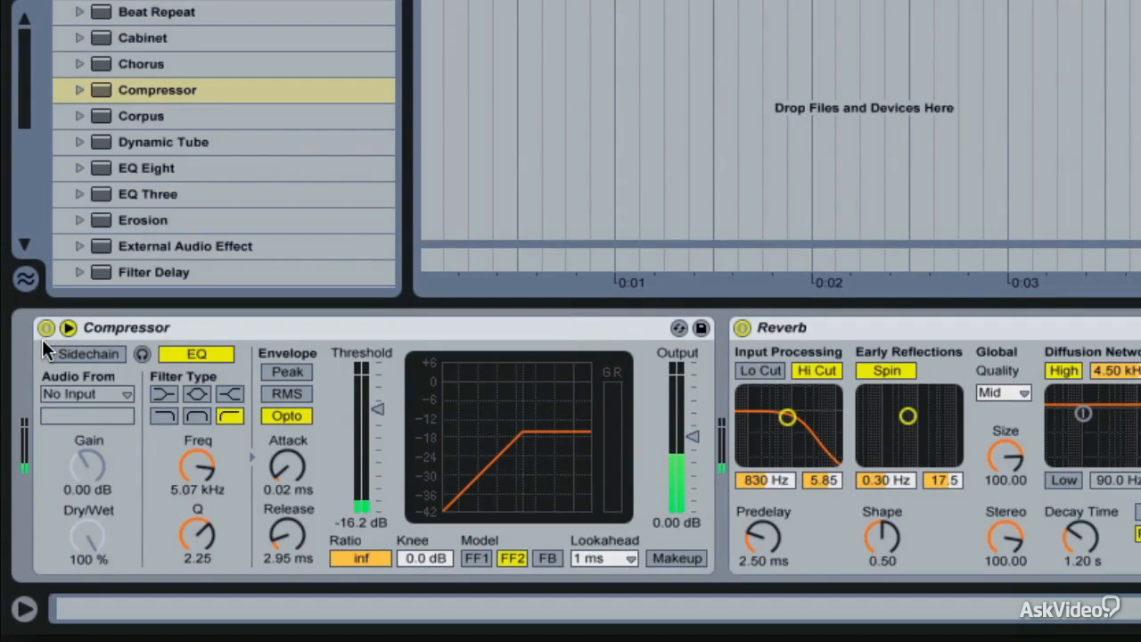
mouse_move(428, 392)
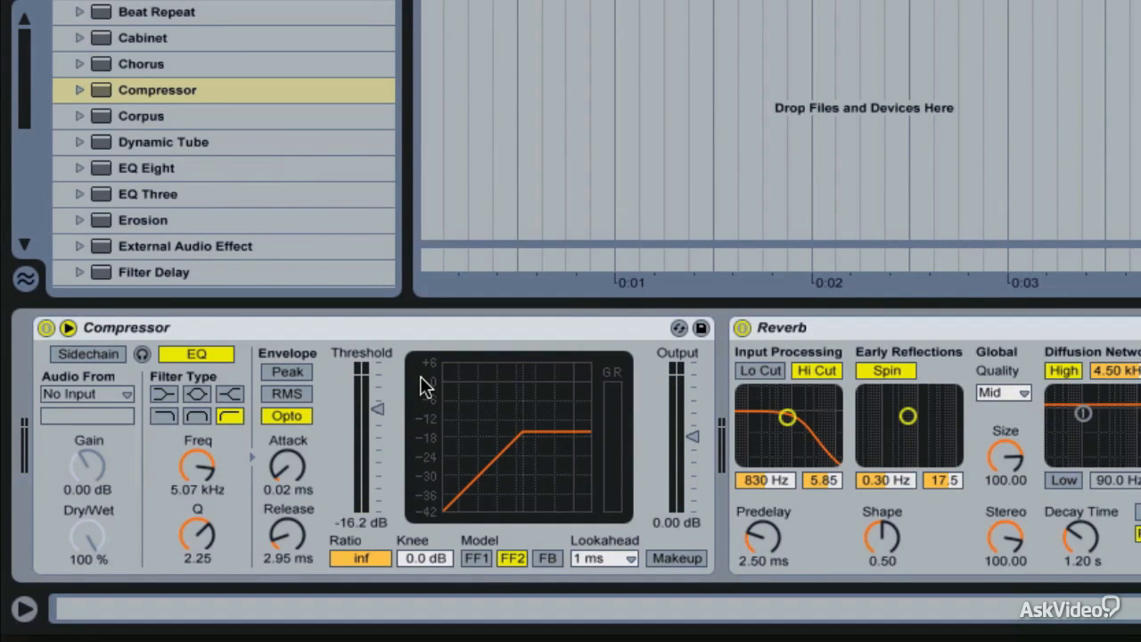
mouse_move(335, 382)
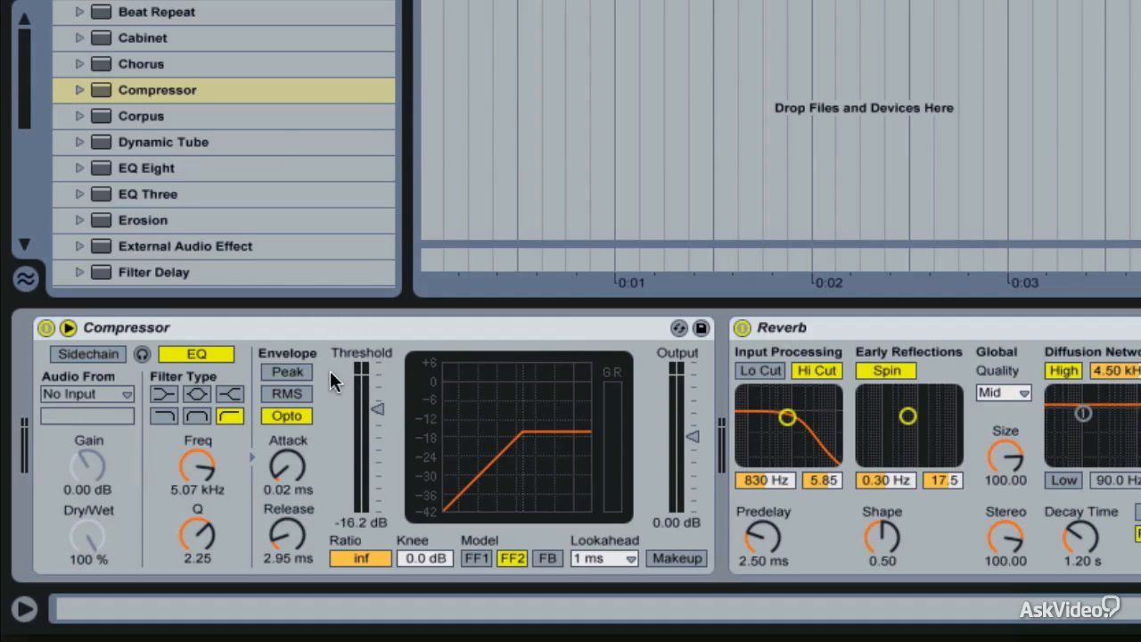
mouse_move(132, 337)
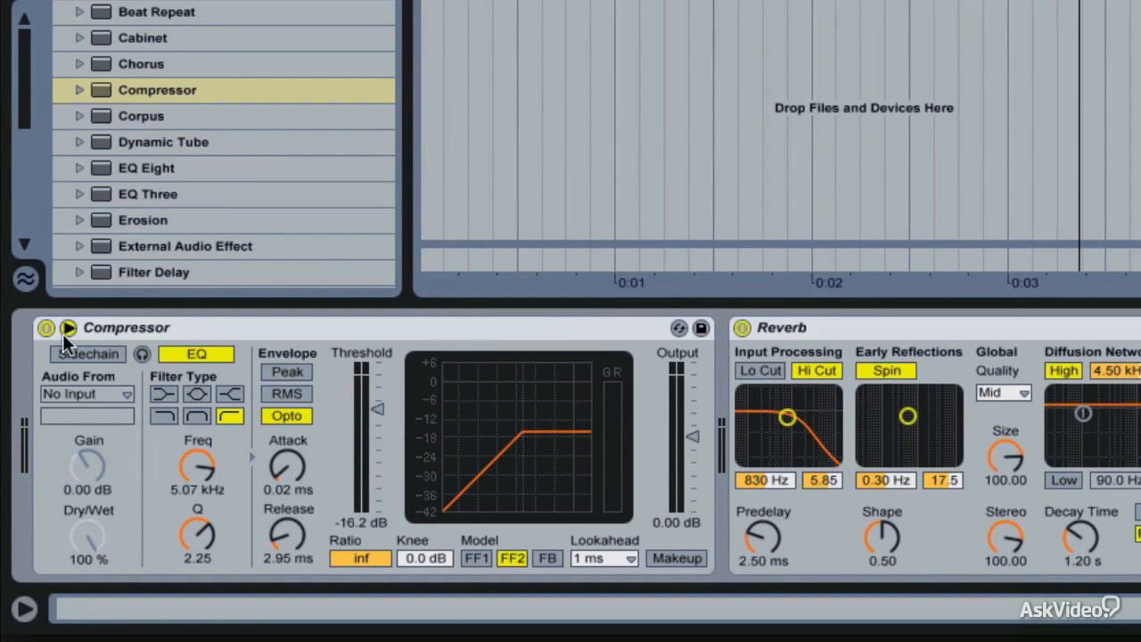
click(46, 328)
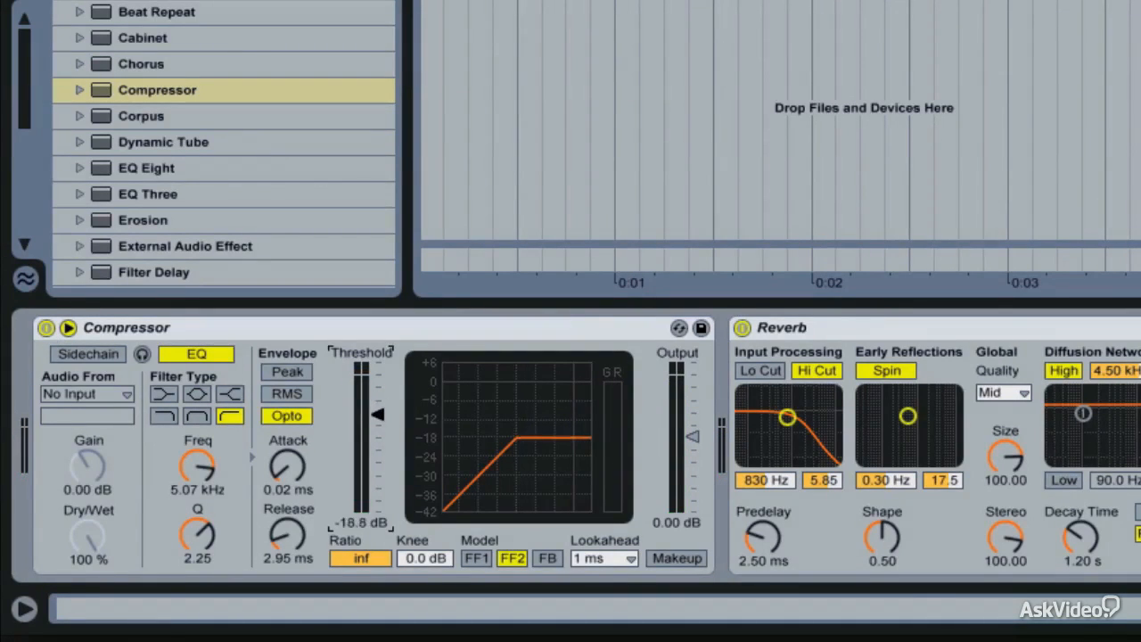
- Sweep the threshold down to about -27 dB, then settle it at -20.8 dB
drag(377, 415, 379, 435)
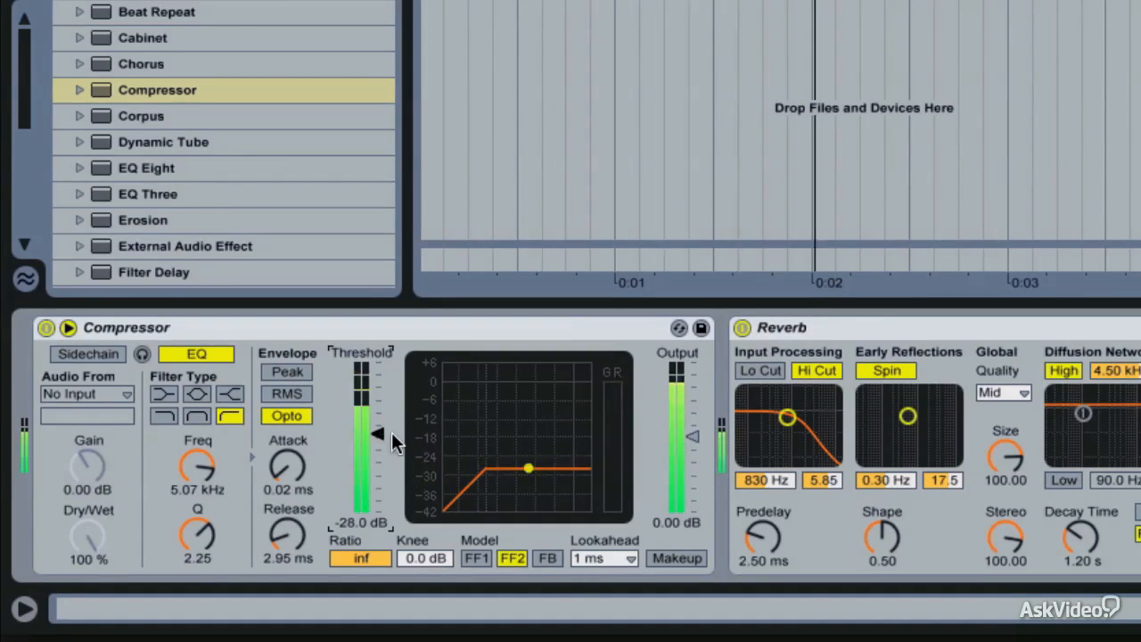
drag(379, 432, 383, 446)
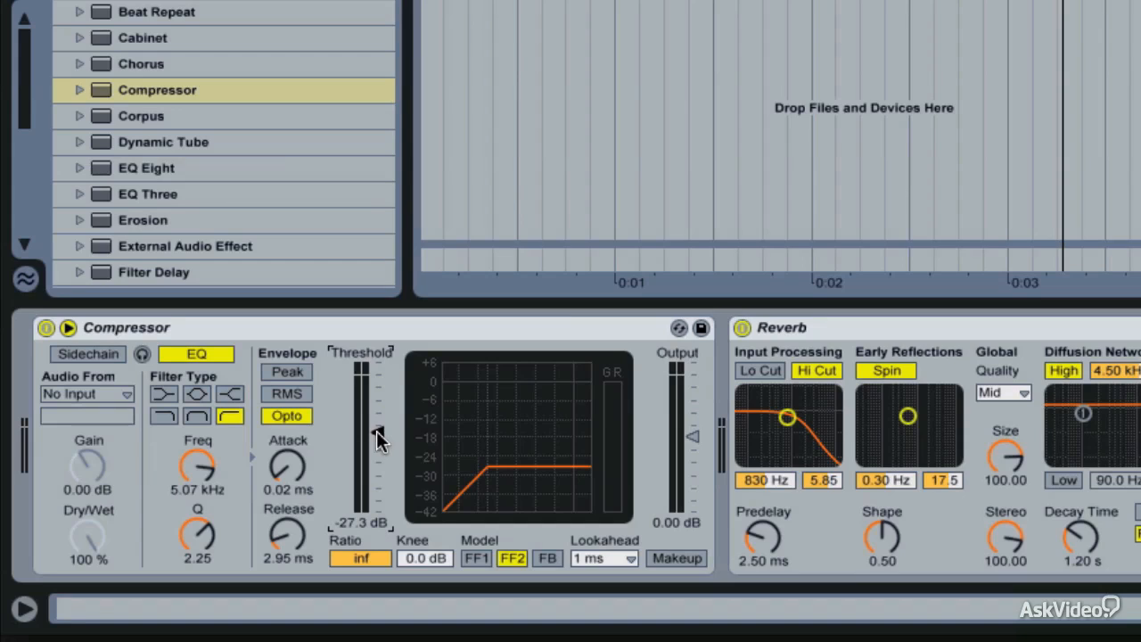
mouse_move(383, 444)
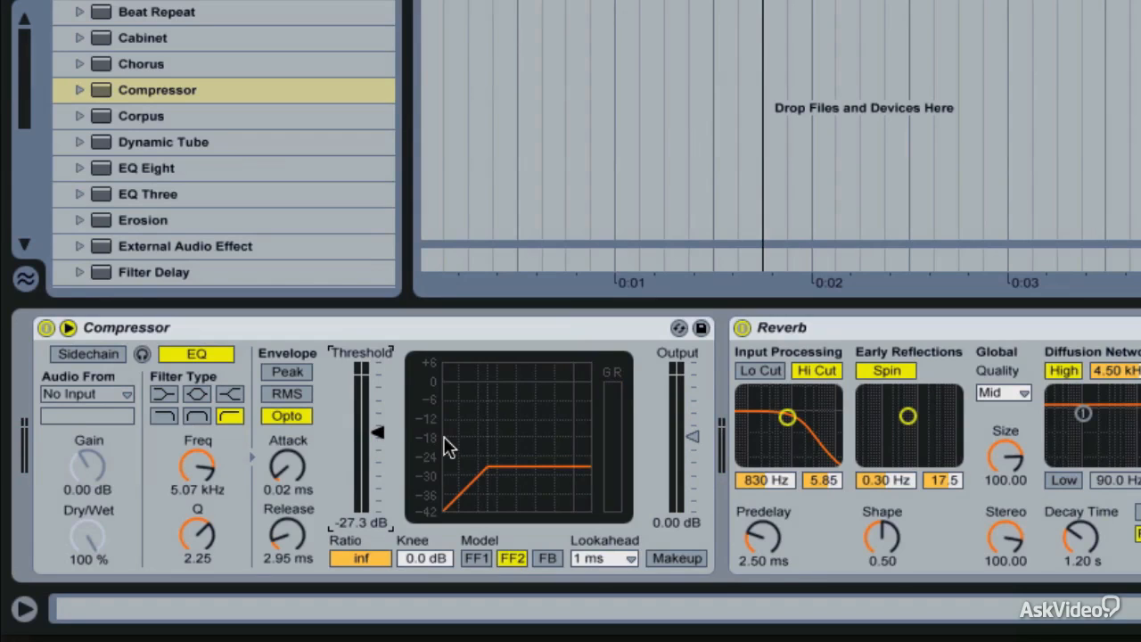
mouse_move(452, 397)
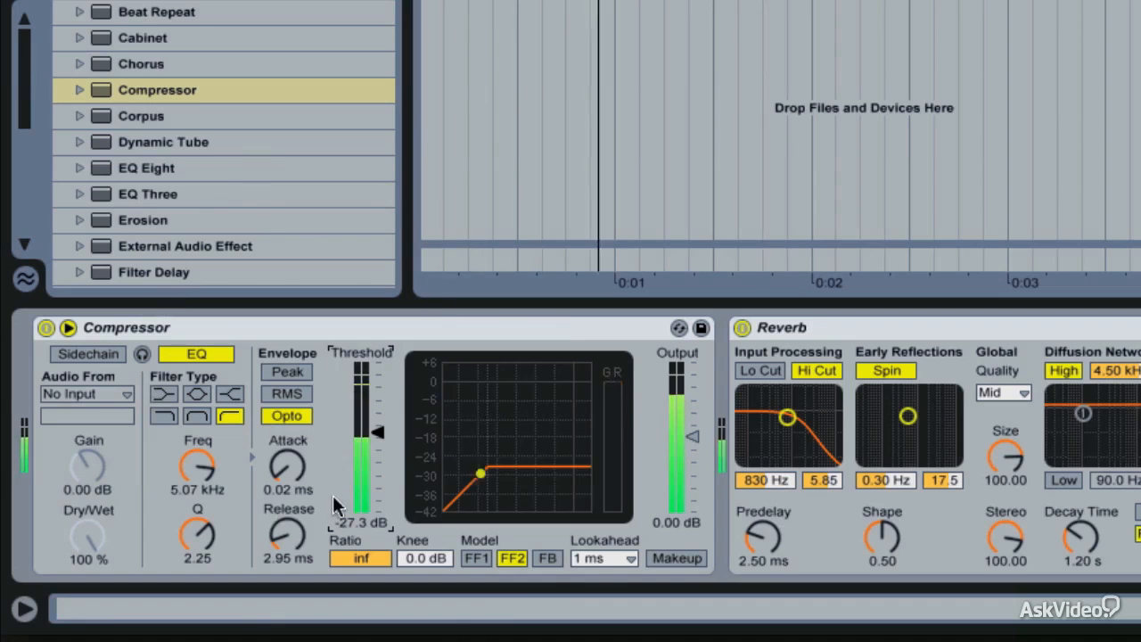
drag(478, 473, 516, 443)
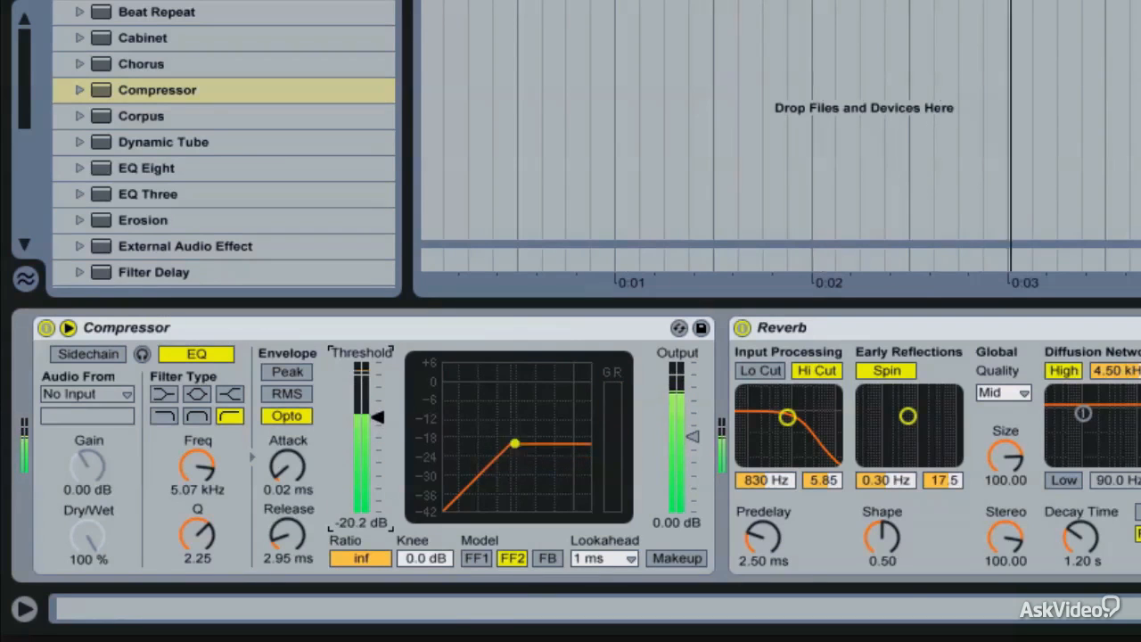
drag(515, 443, 489, 465)
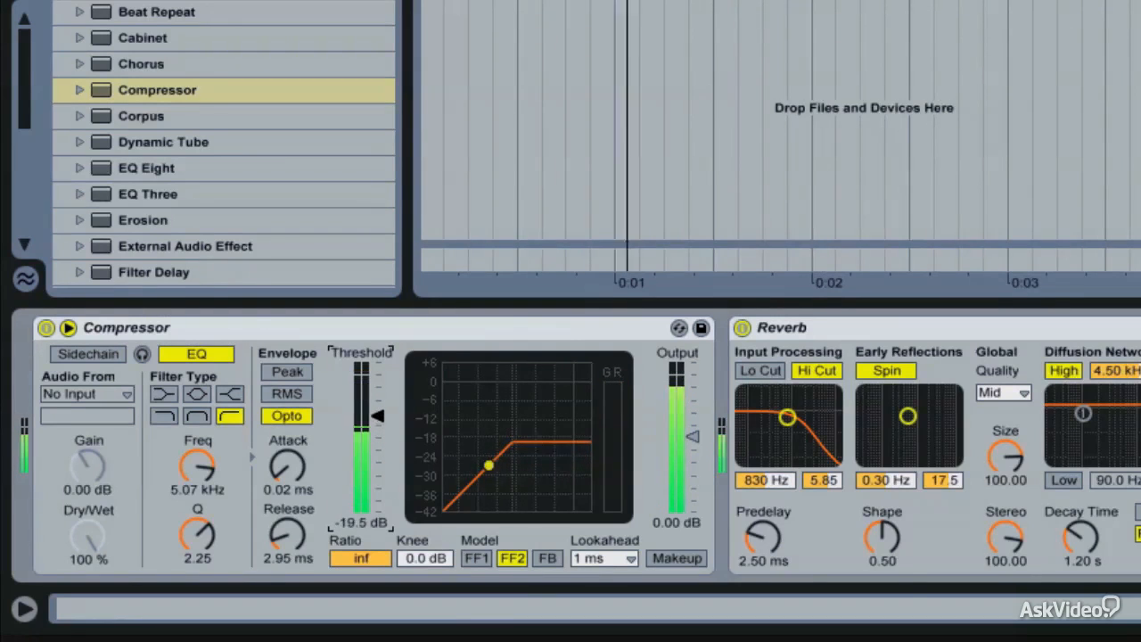
drag(489, 465, 547, 444)
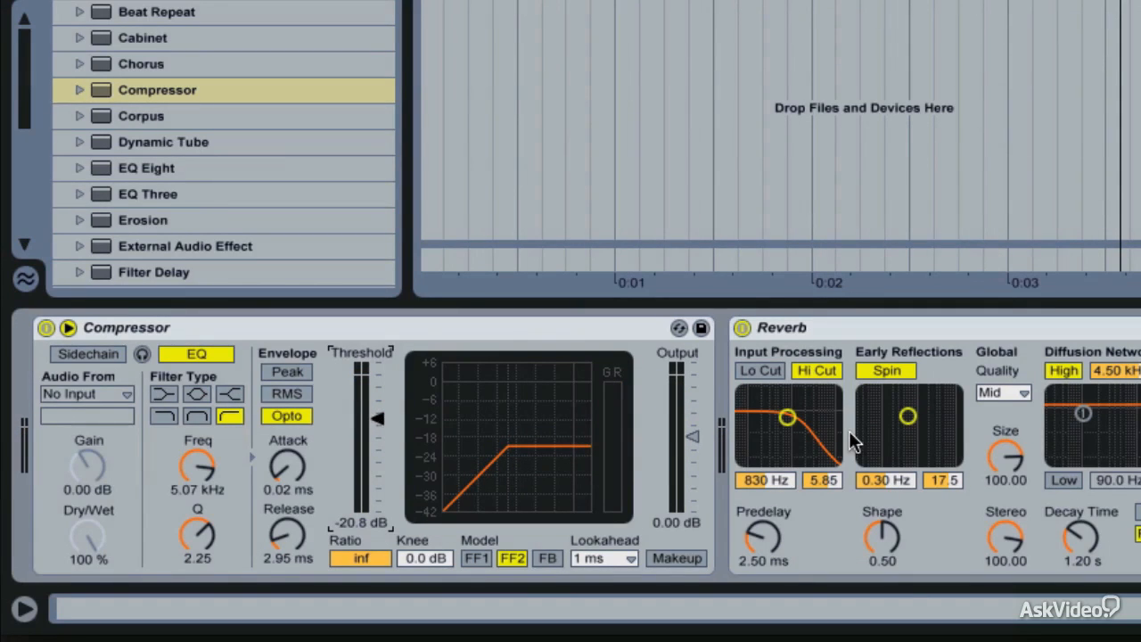
mouse_move(843, 437)
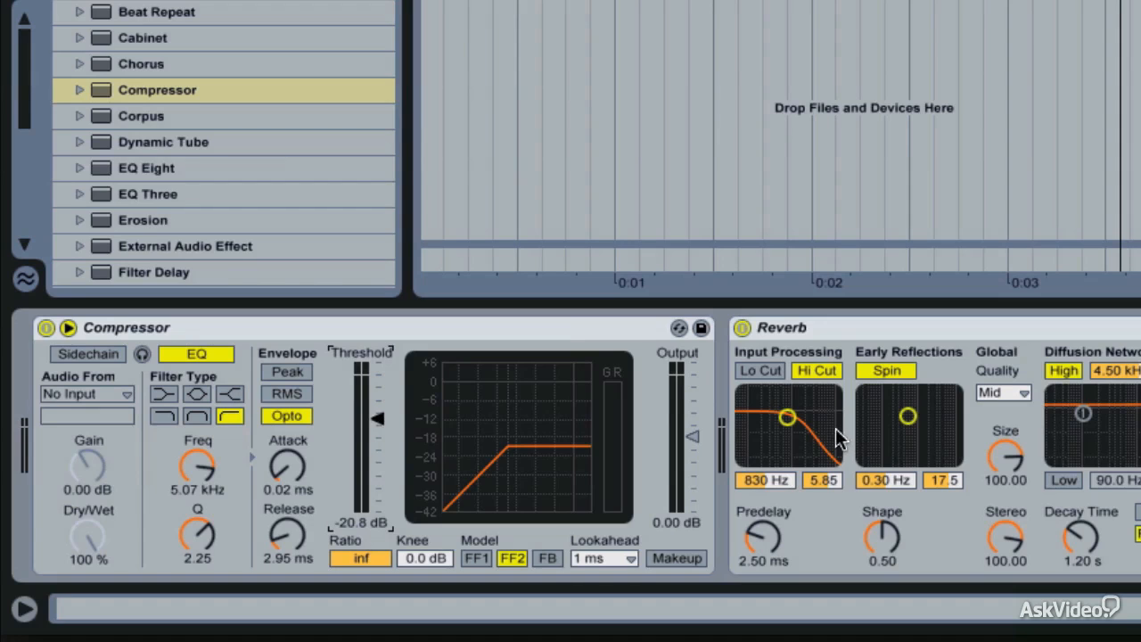
mouse_move(546, 331)
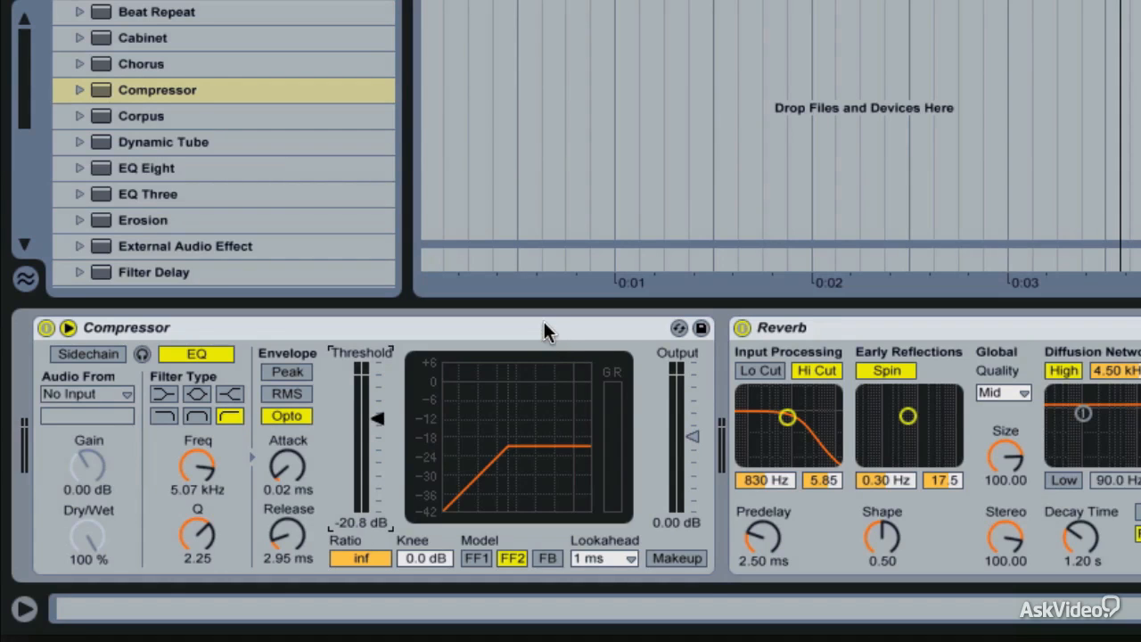
- Group the Compressor into an Audio Effect Rack and switch off its sidechain EQ
right_click(126, 327)
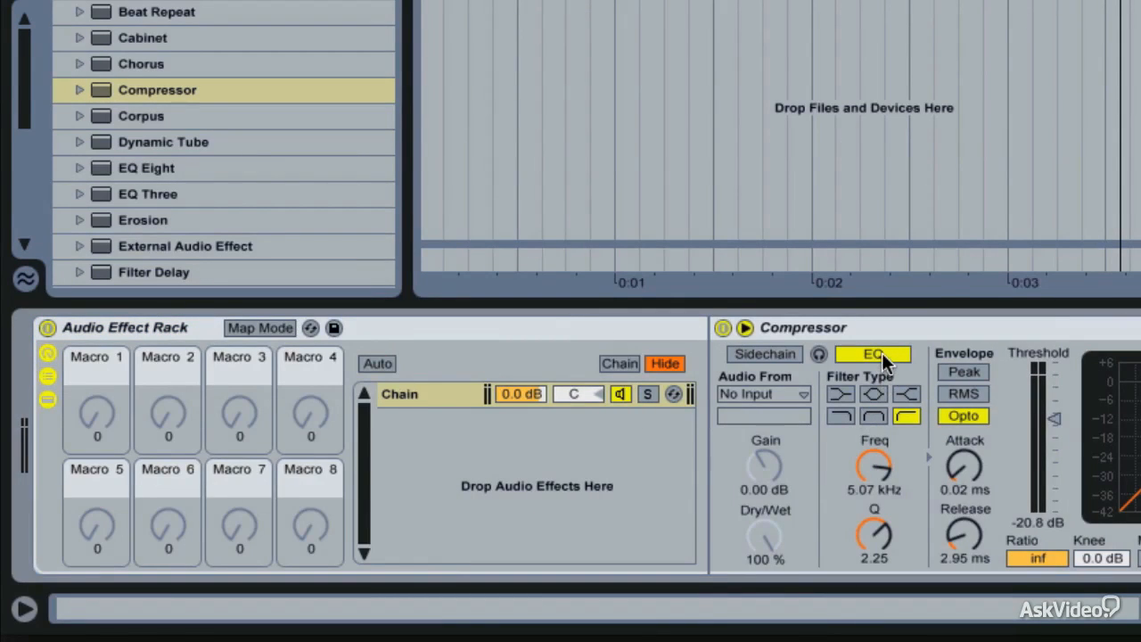
mouse_move(886, 501)
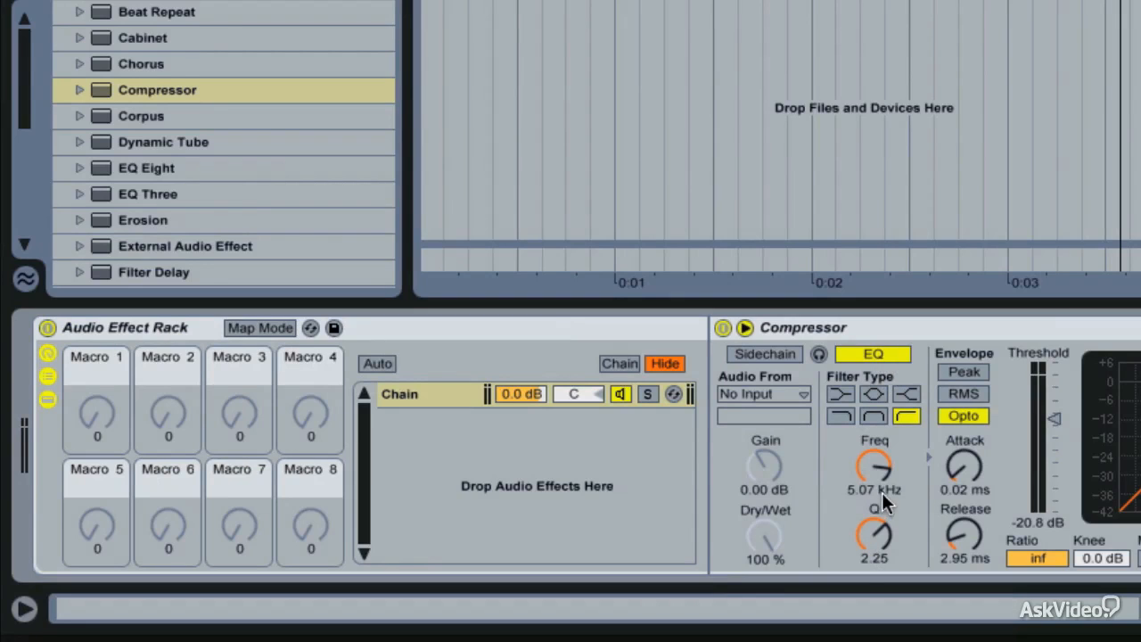
mouse_move(878, 494)
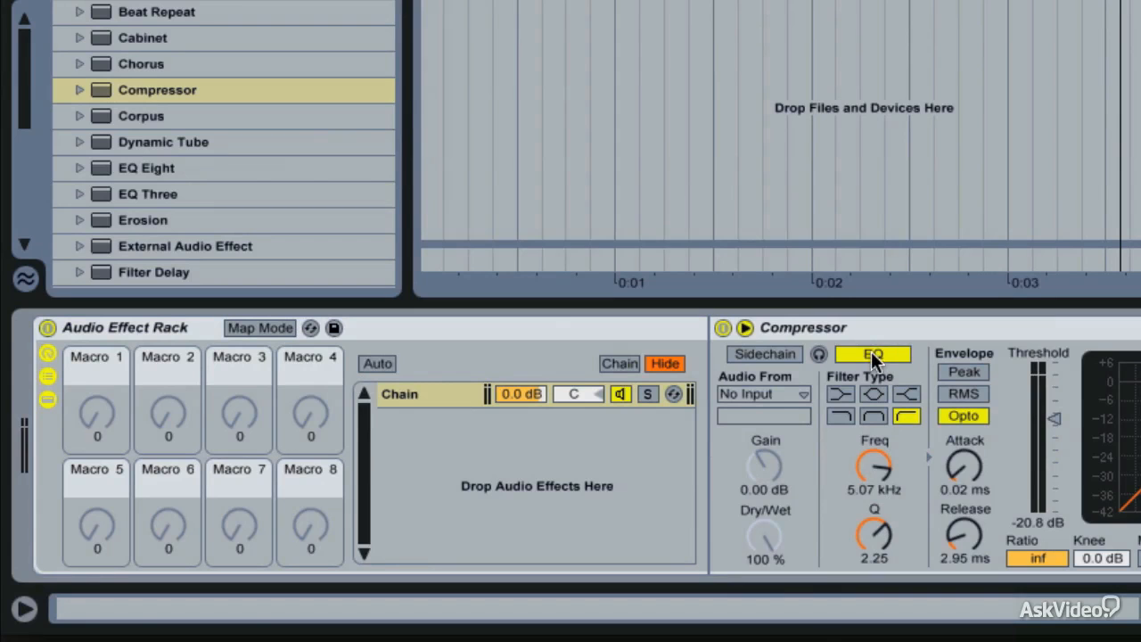
click(744, 328)
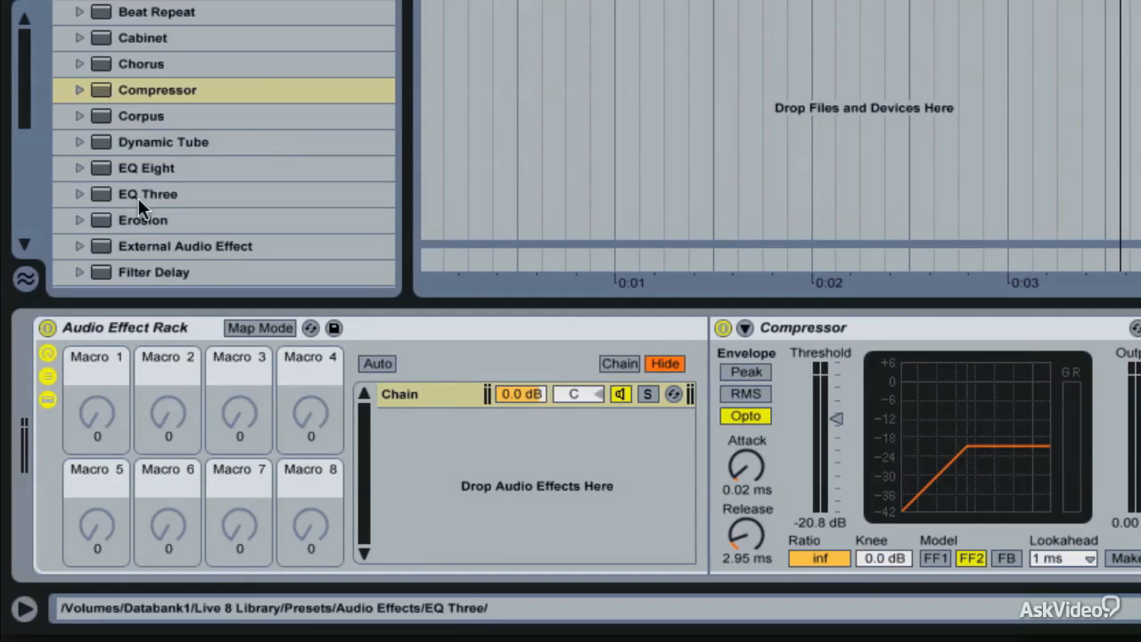
- Build Hi and Lo chains with EQ Three, both crossovers at 5.34 kHz
click(147, 194)
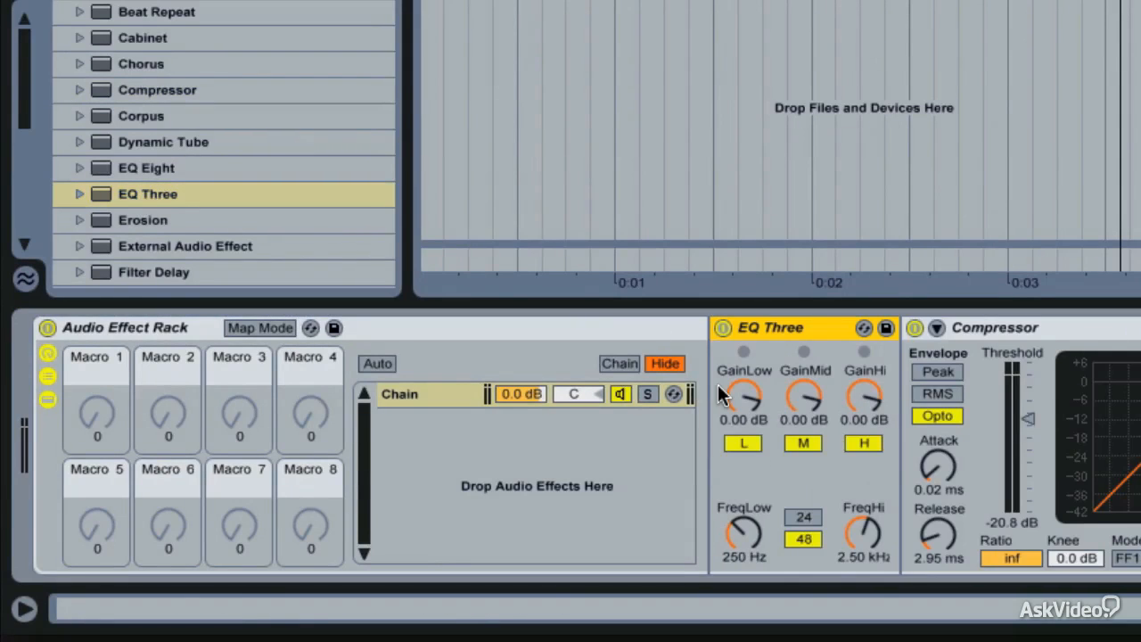
mouse_move(431, 408)
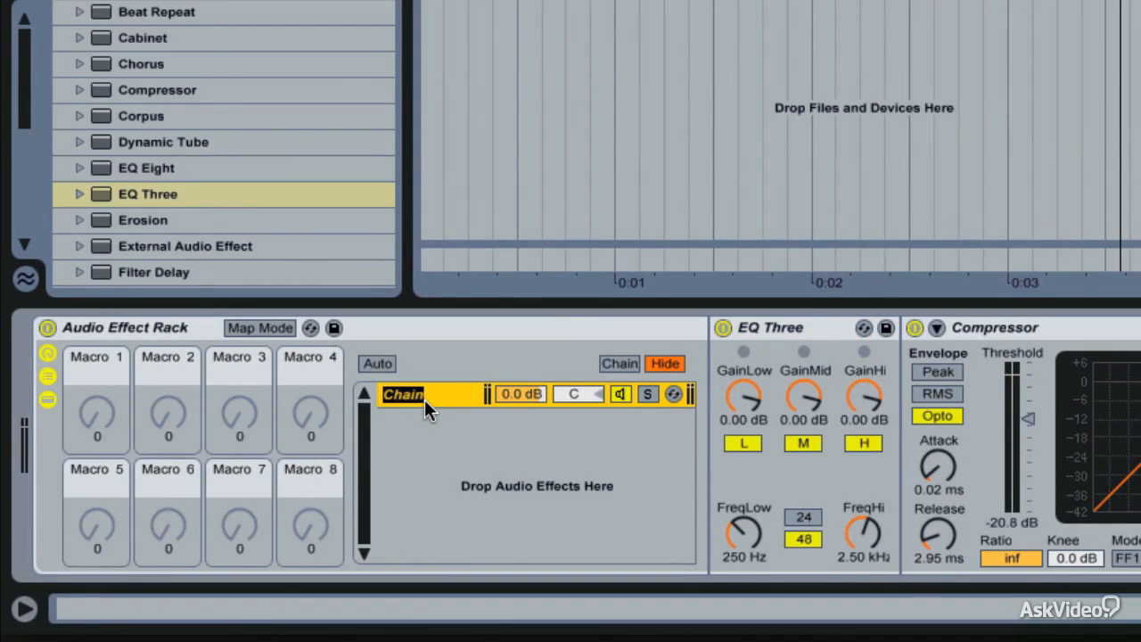
text(Hi)
text(Lo)
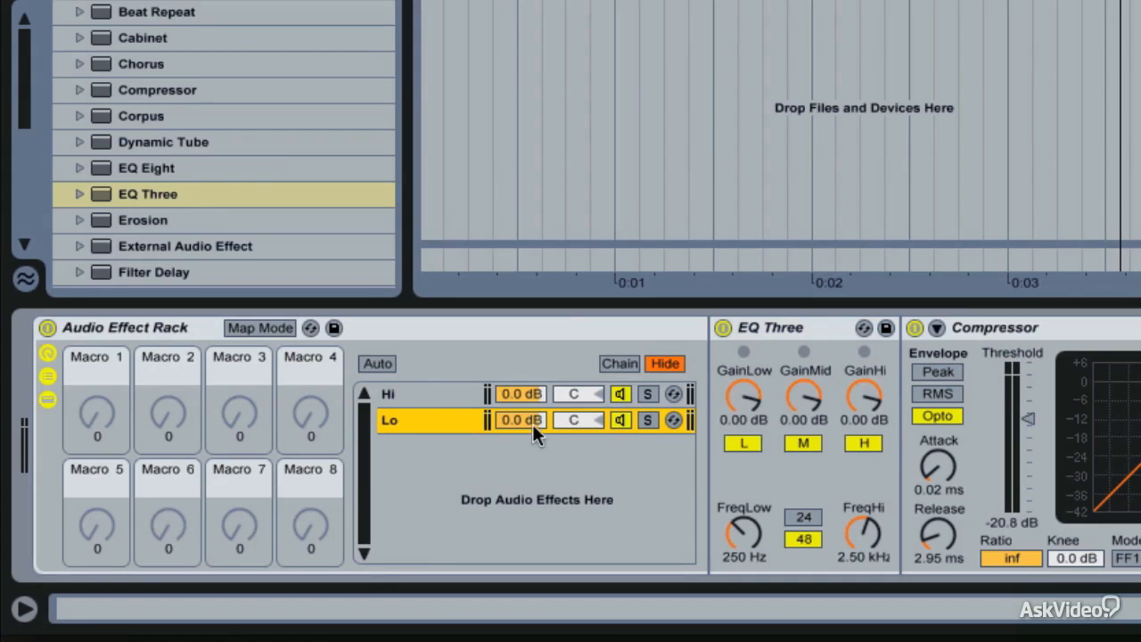
mouse_move(869, 451)
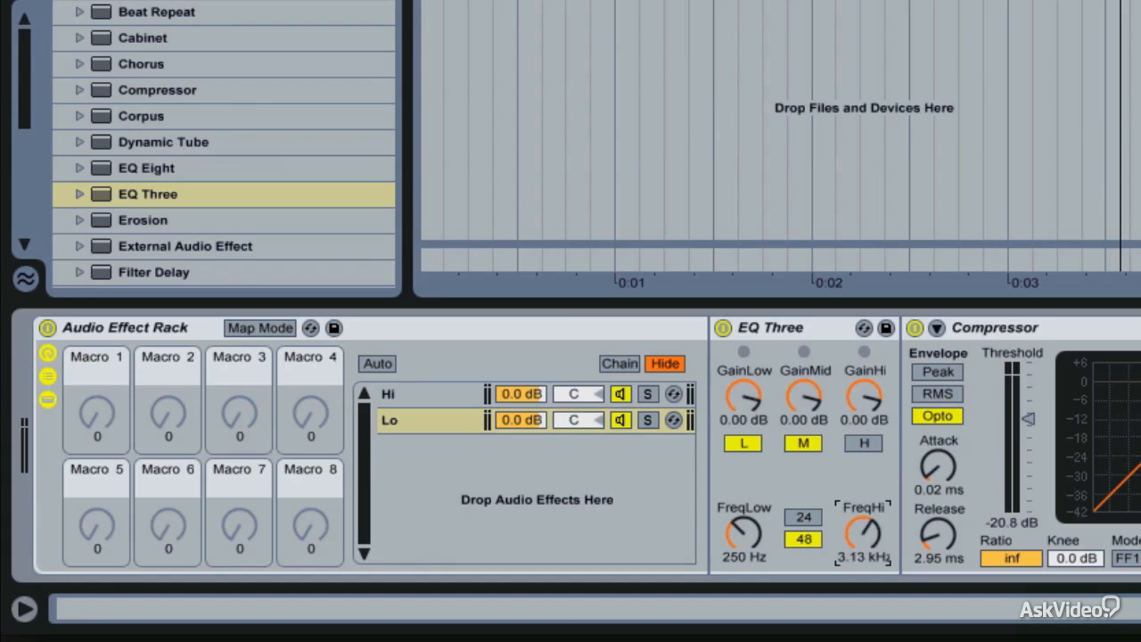
drag(862, 530, 862, 500)
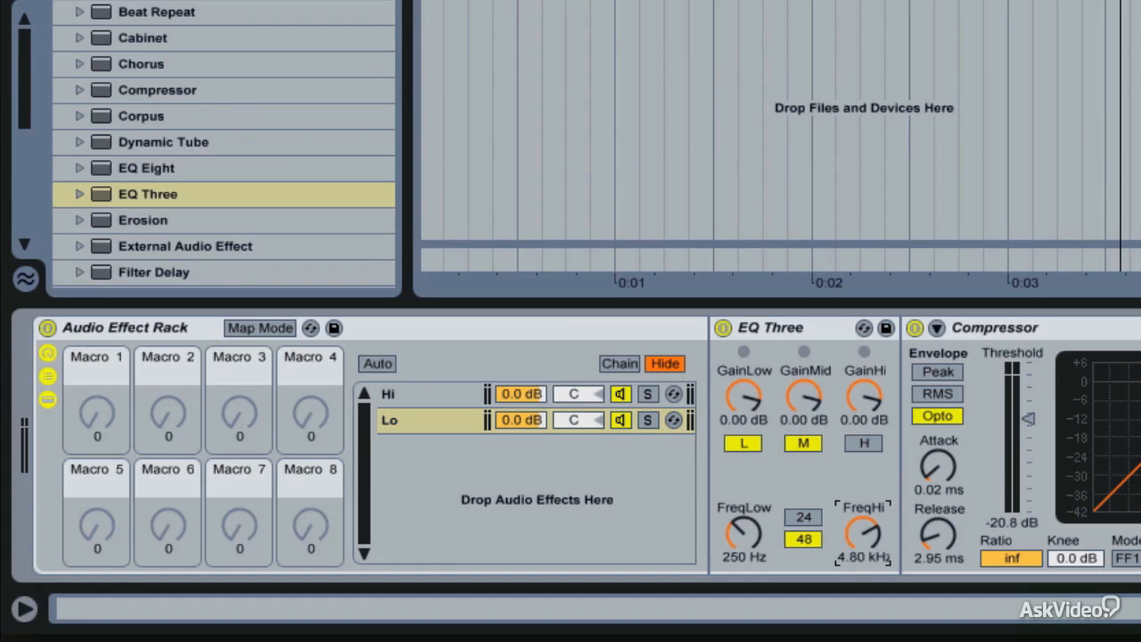
drag(863, 534, 863, 518)
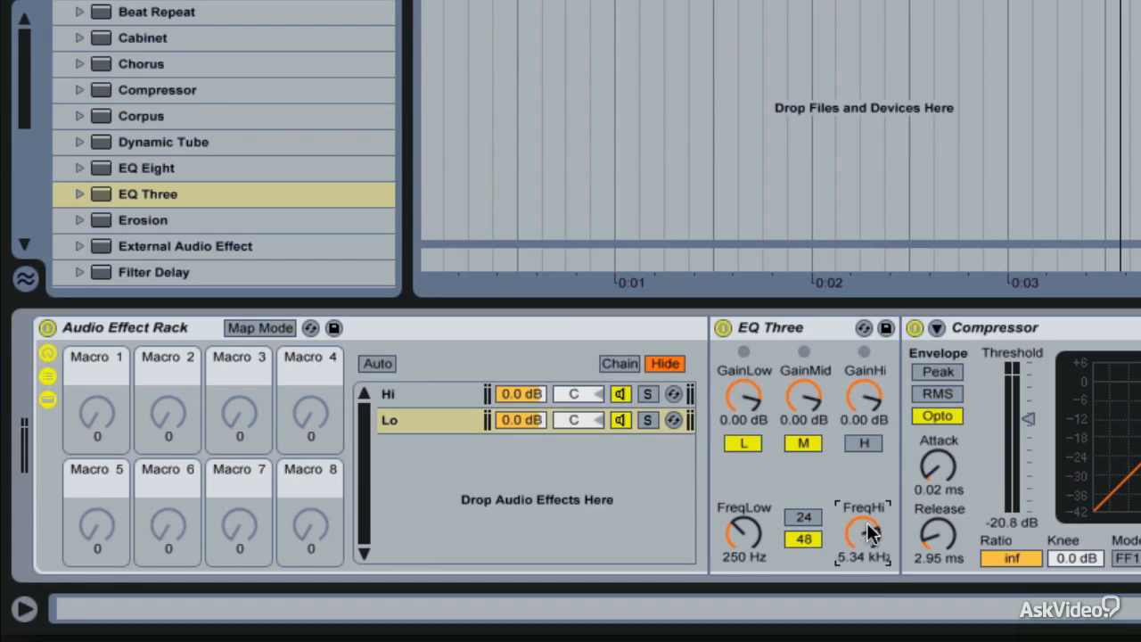
mouse_move(566, 510)
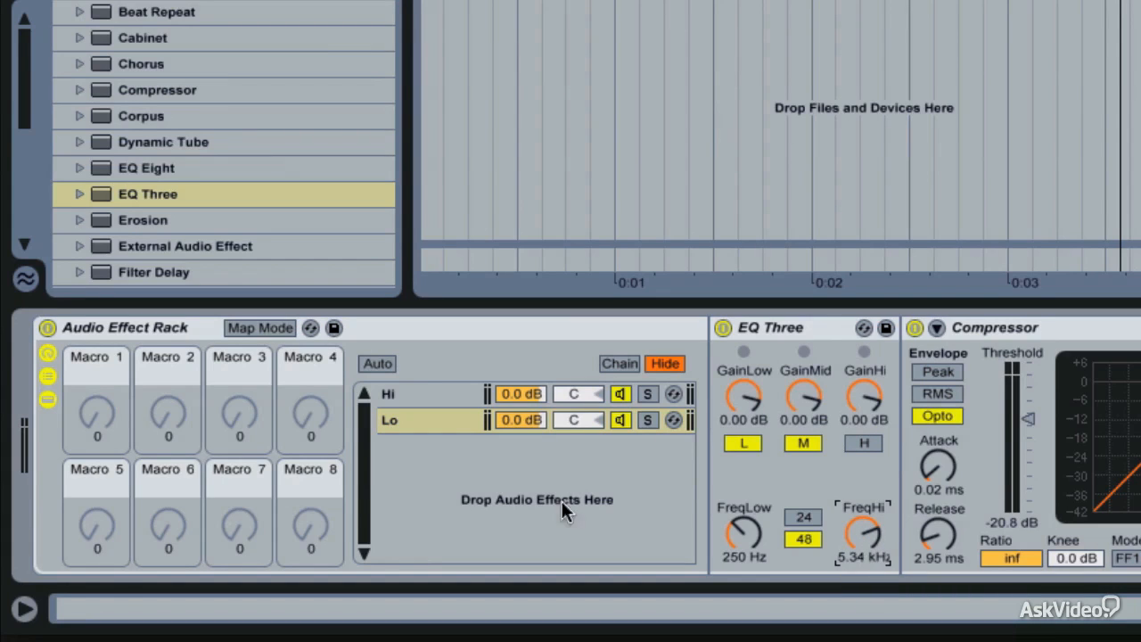
drag(863, 535, 863, 544)
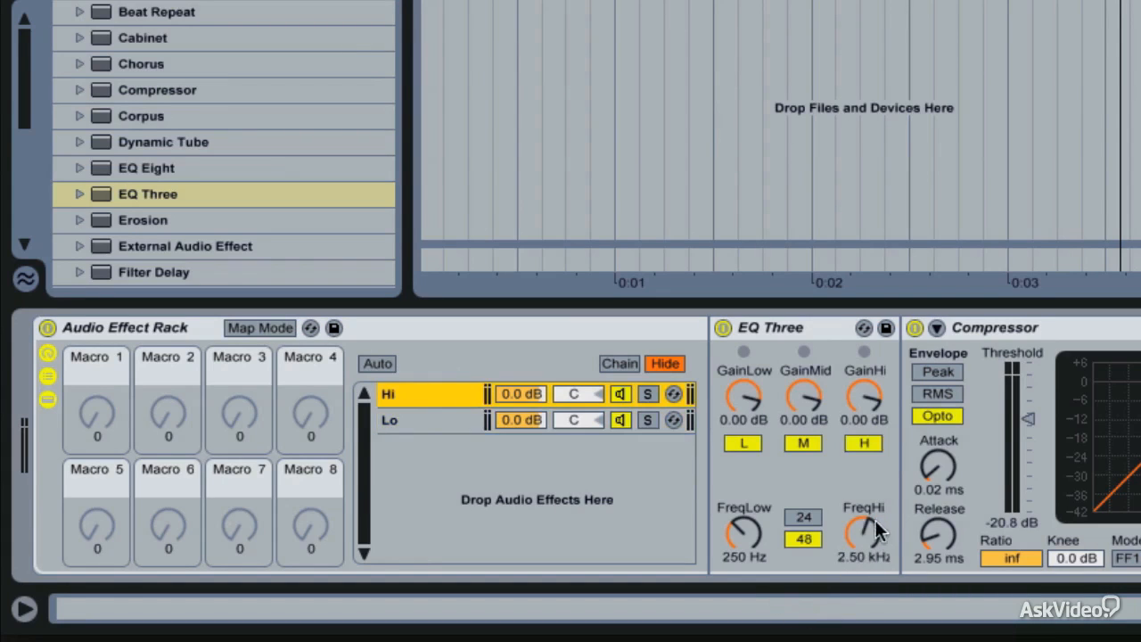
drag(863, 534, 867, 522)
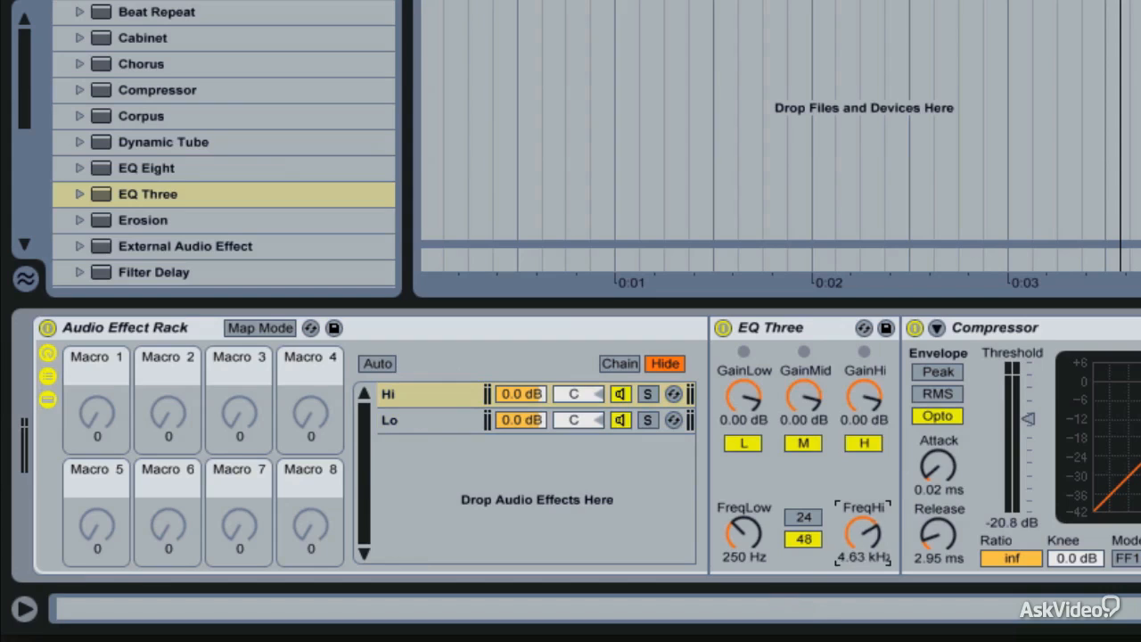
drag(863, 535, 864, 522)
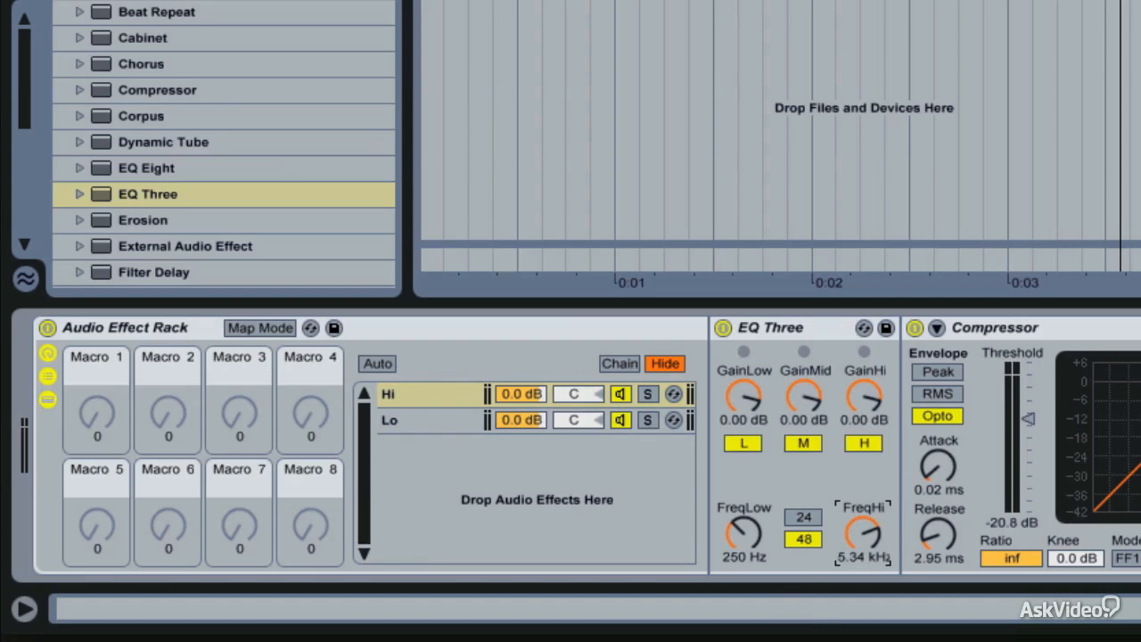
mouse_move(865, 532)
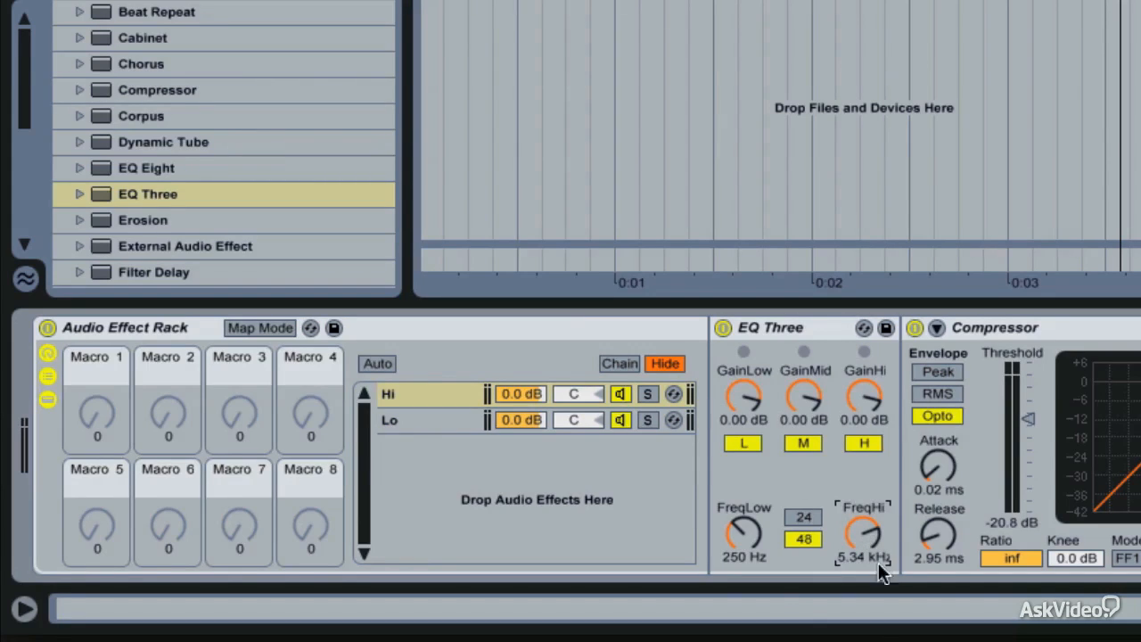
mouse_move(464, 455)
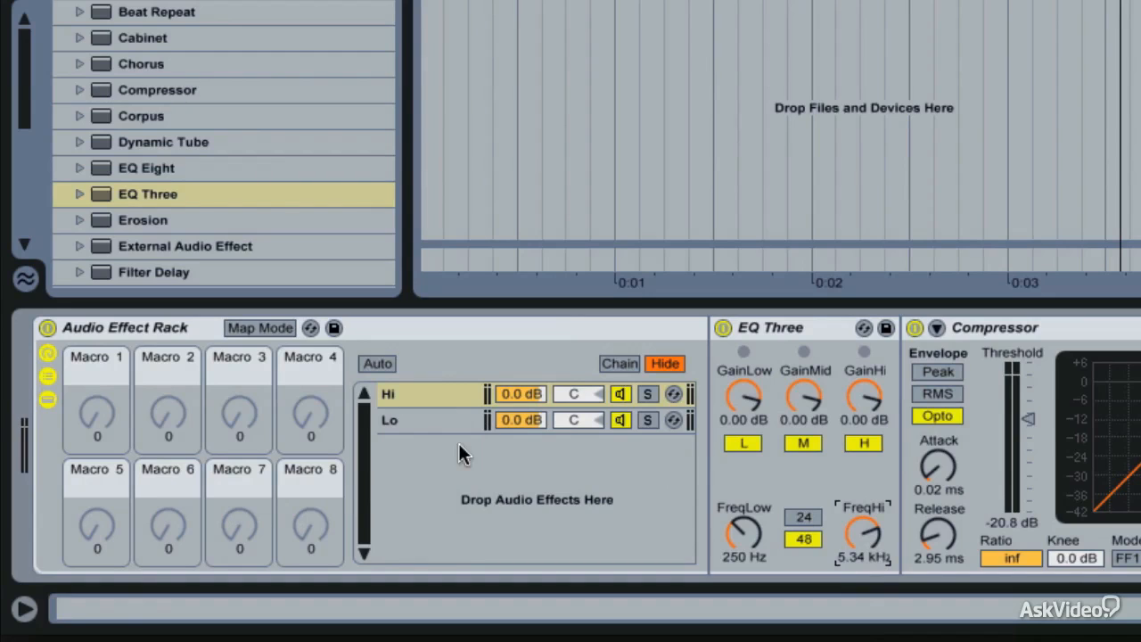
mouse_move(807, 450)
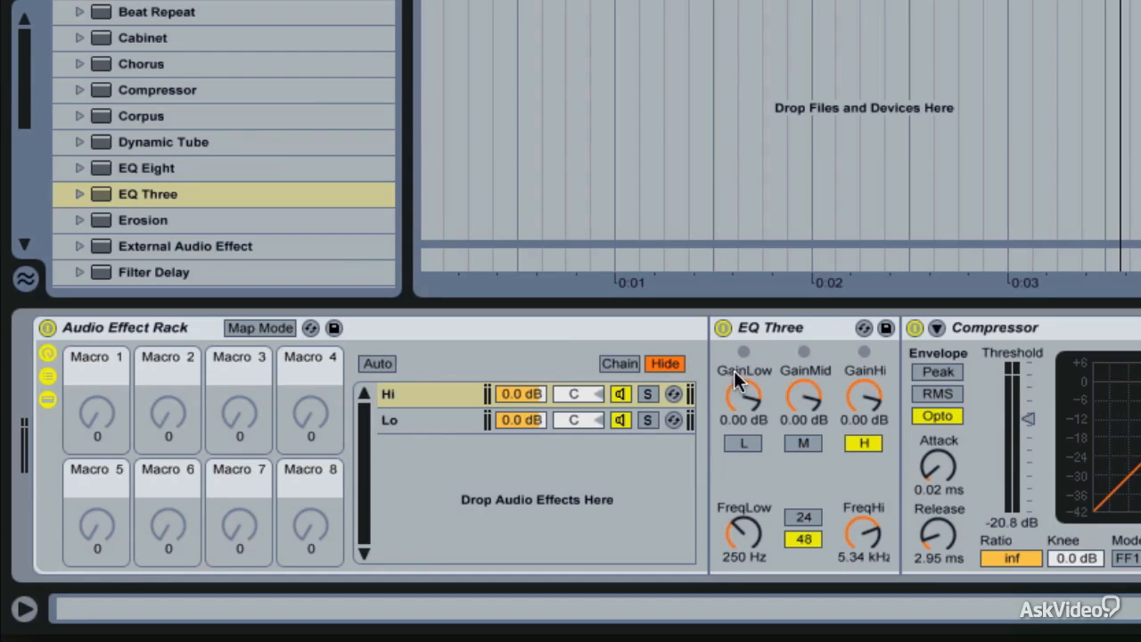
mouse_move(813, 448)
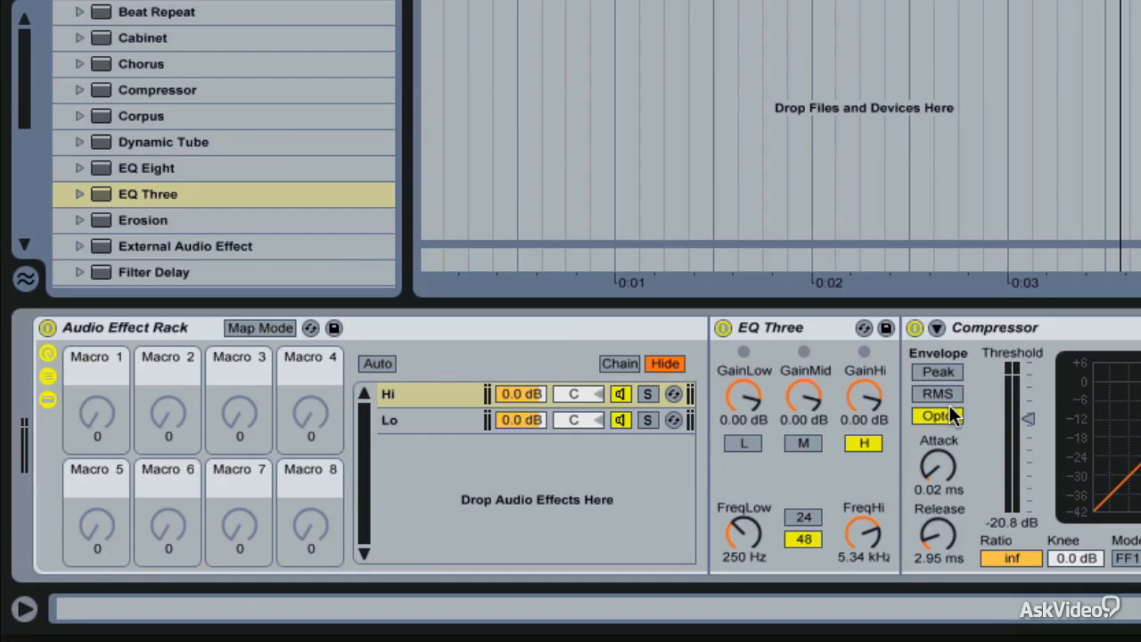
mouse_move(1056, 450)
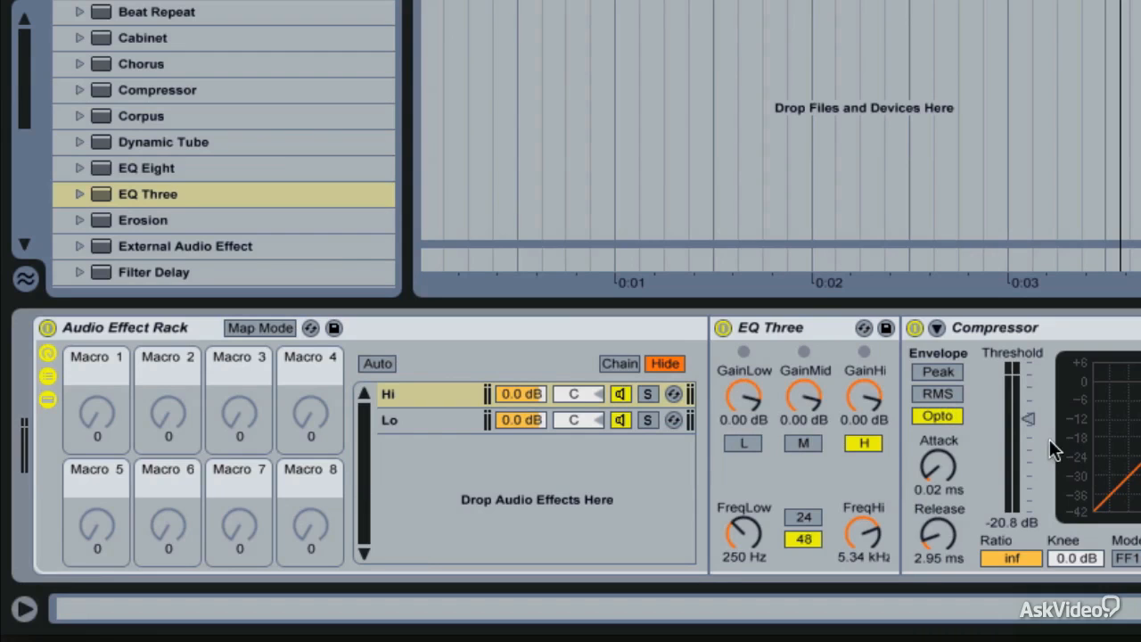
- Pass only the high band in the Hi chain's EQ Three and lower its Compressor threshold
click(392, 420)
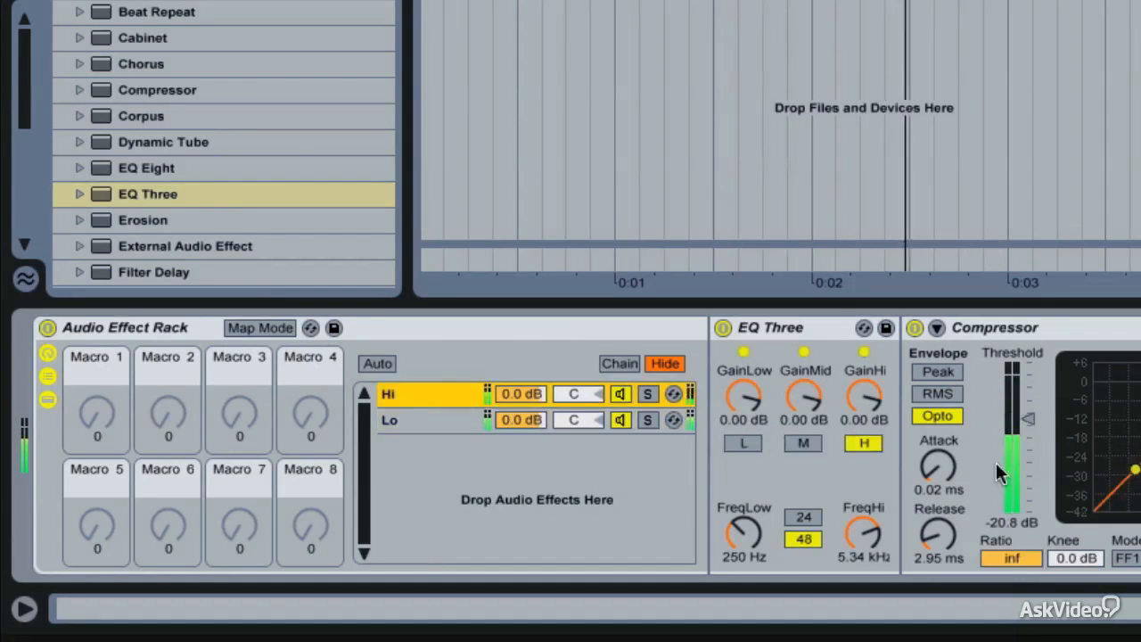
drag(1030, 463, 1030, 433)
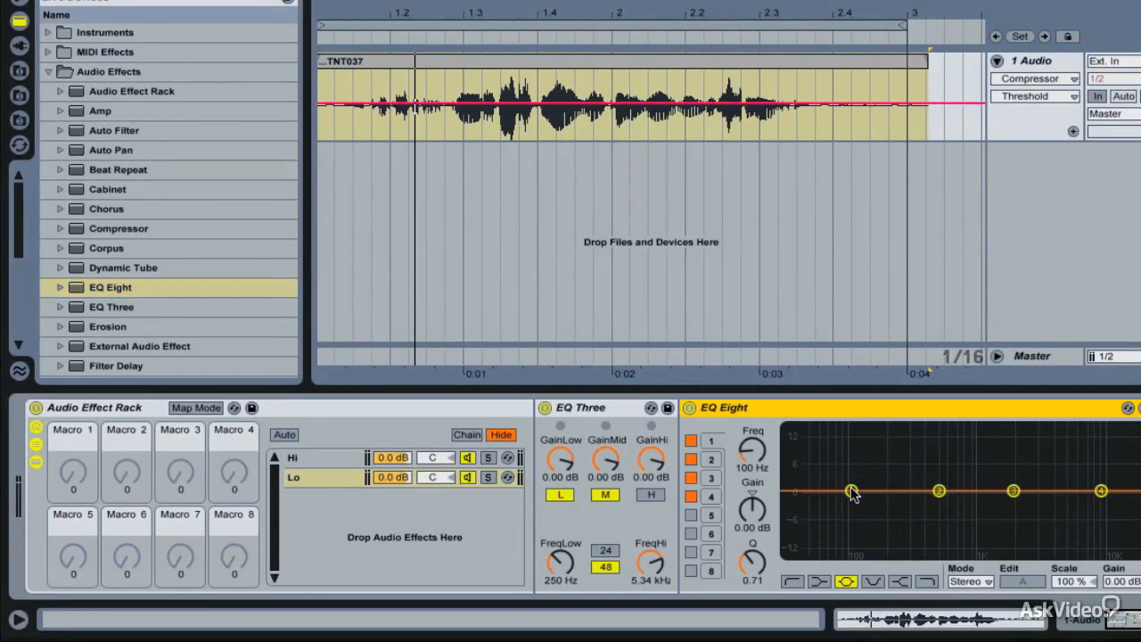
- Dip the lows on the Lo-chain EQ Eight and boost 911 Hz by 2.70 dB
drag(854, 491, 847, 505)
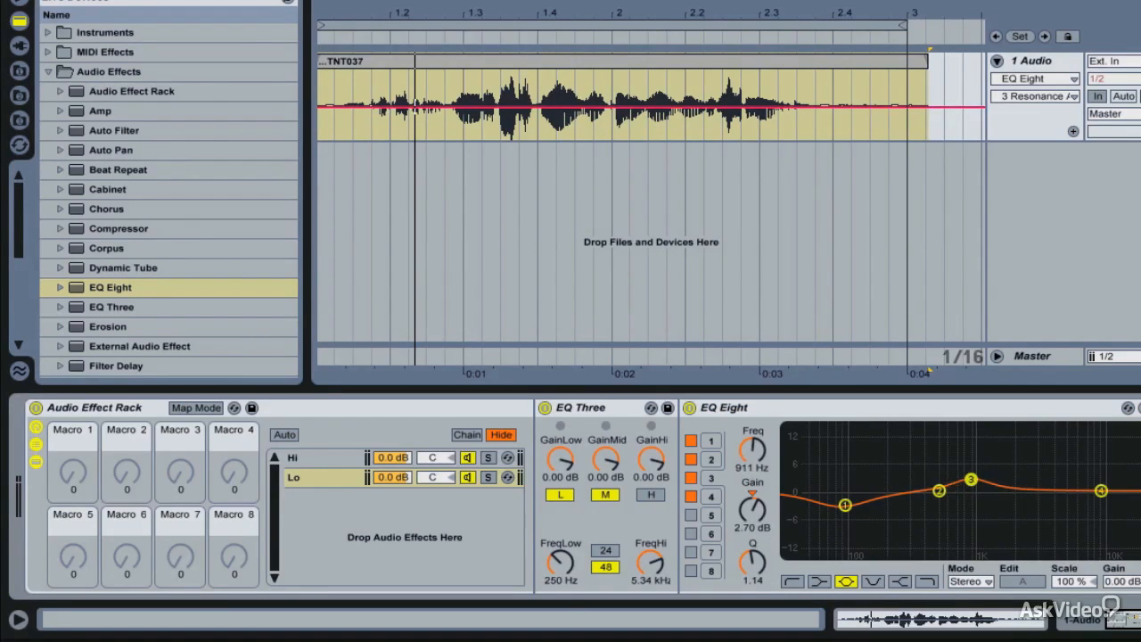
drag(971, 479, 971, 486)
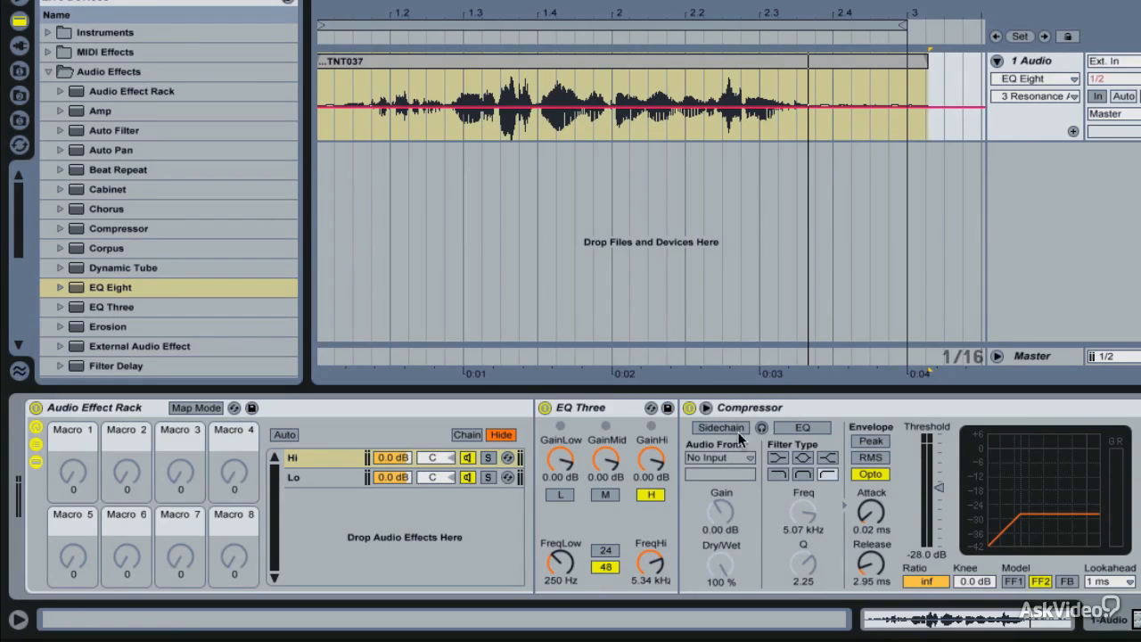
mouse_move(811, 437)
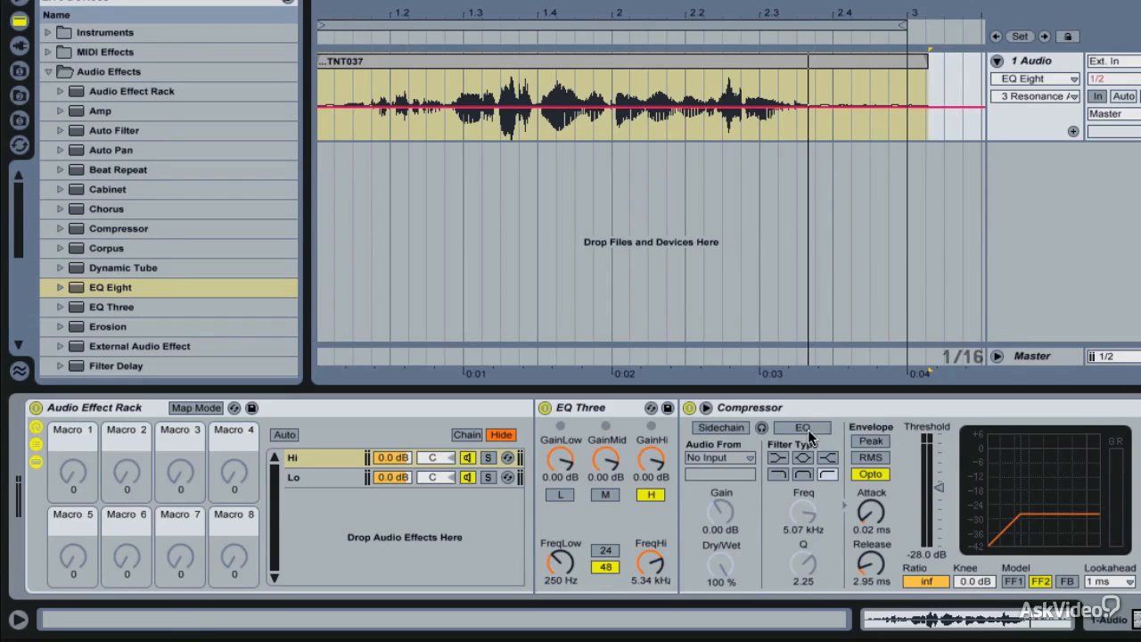
mouse_move(807, 435)
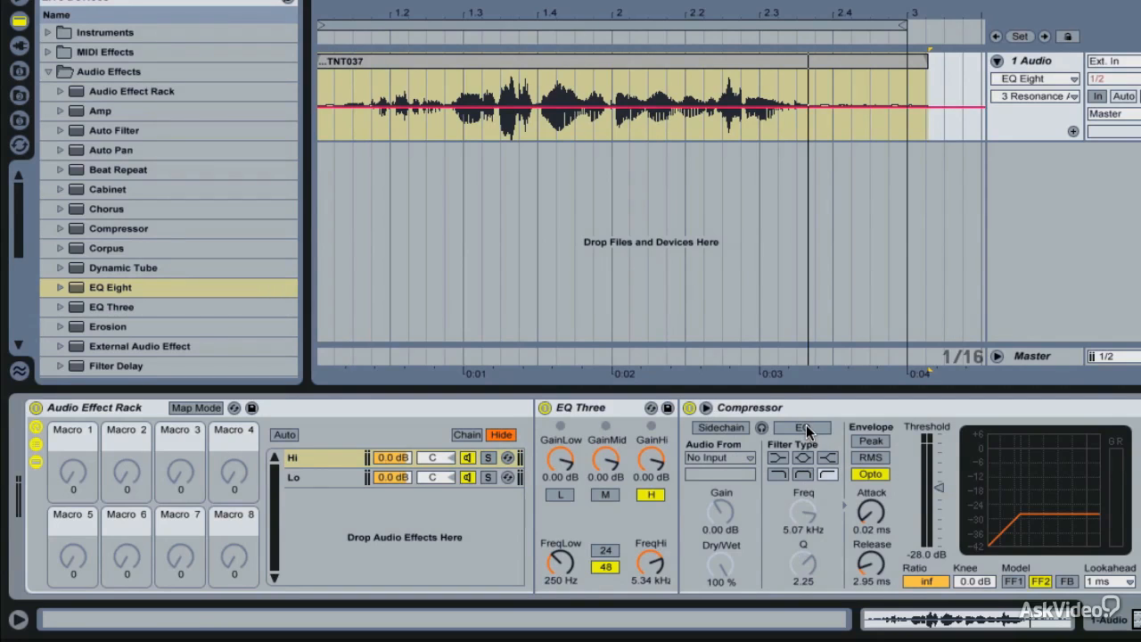
mouse_move(959, 515)
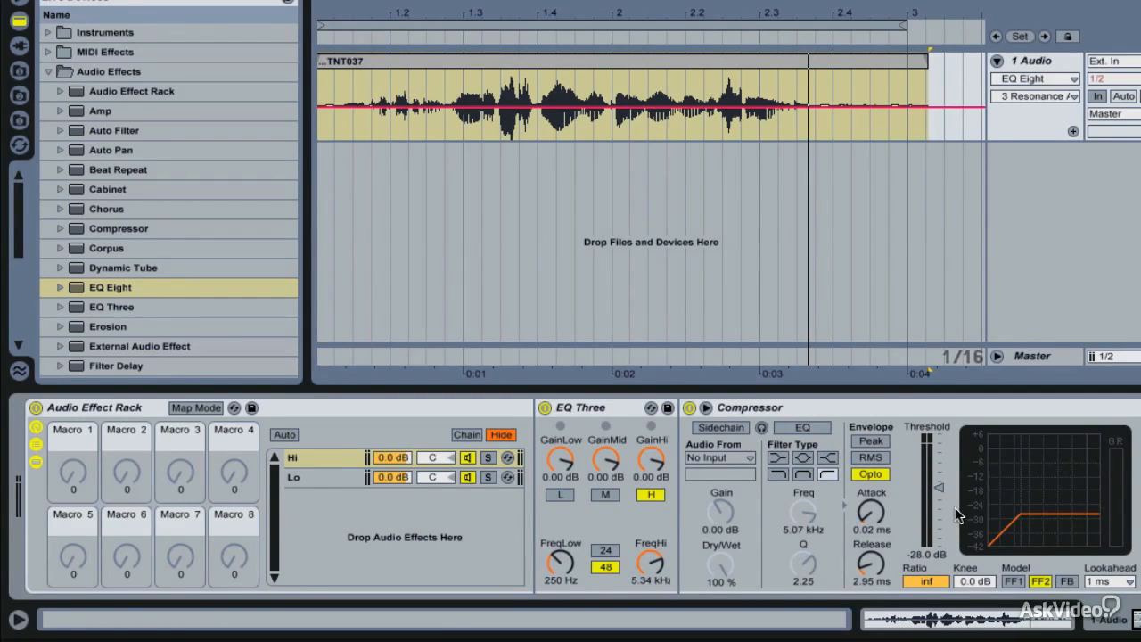